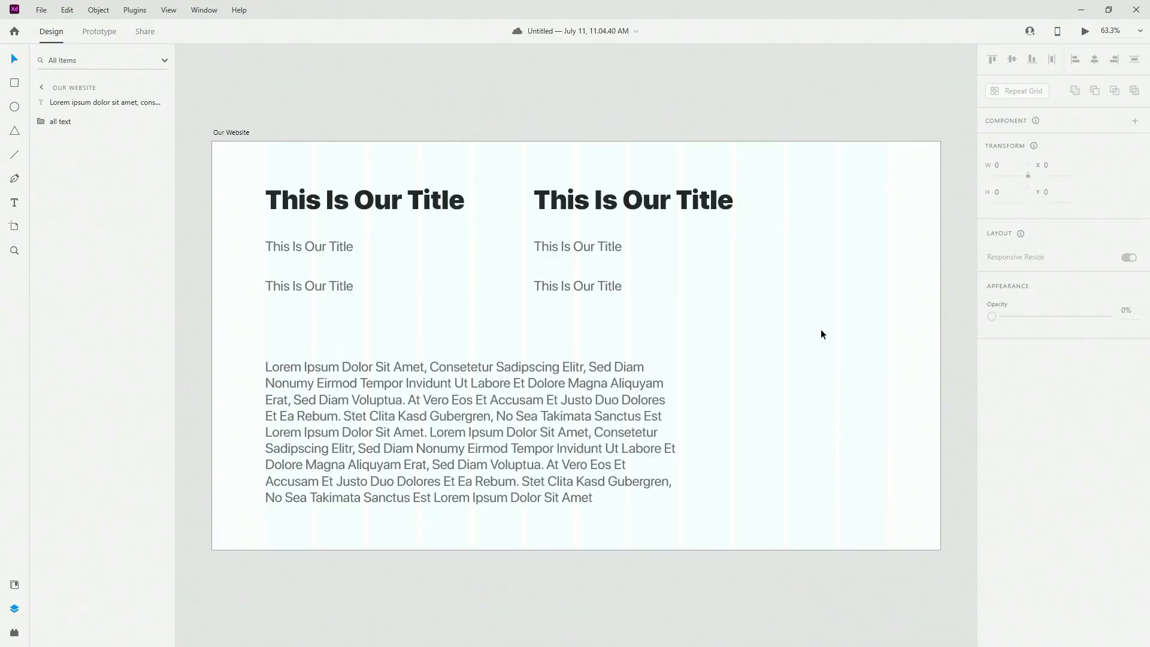
Step: Remove the extra text, keeping one title block, and ungroup the outer 'all text' group
{"action": "left_click", "coordinate": [513, 405]}
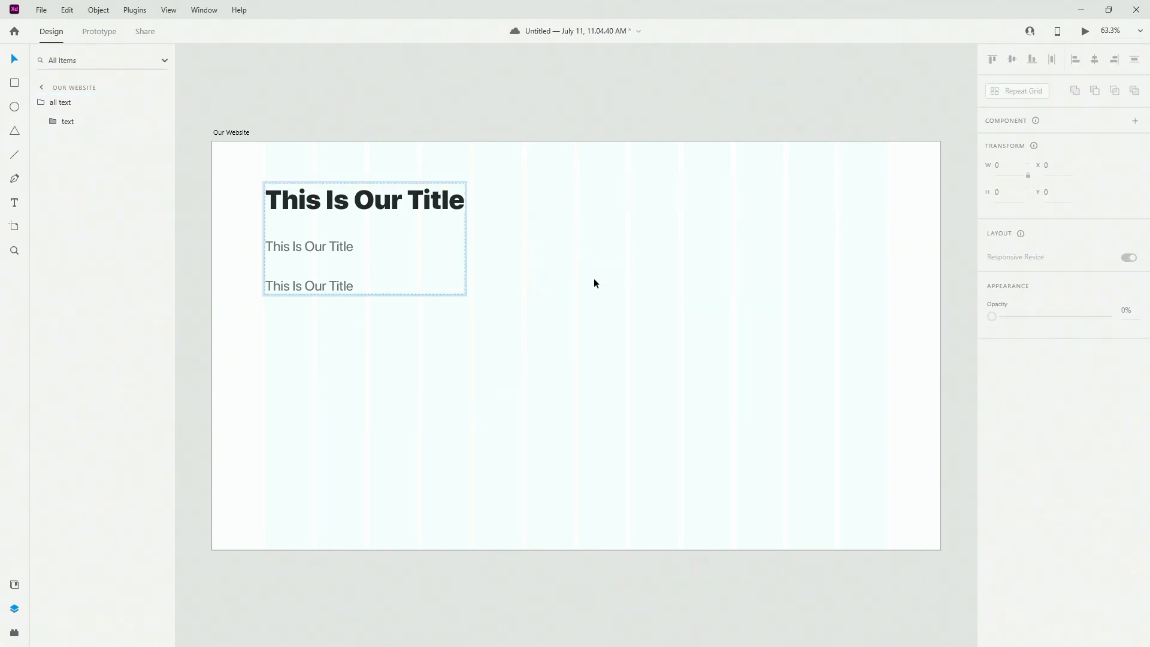
{"action": "right_click", "coordinate": [59, 102]}
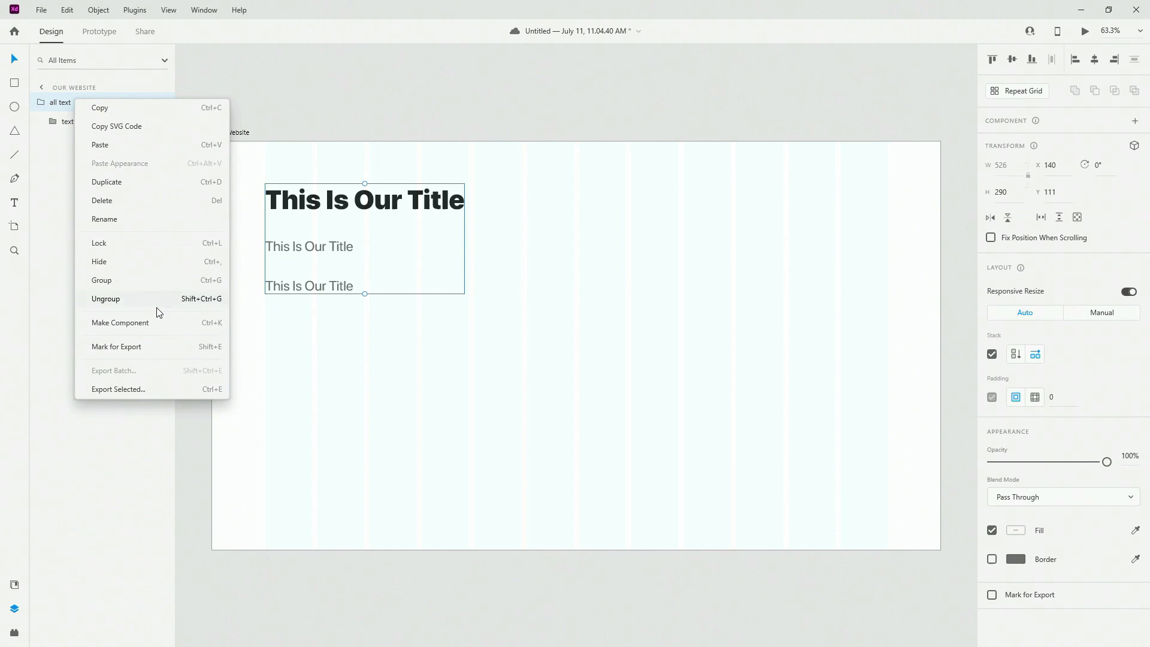
{"action": "left_click", "coordinate": [105, 298]}
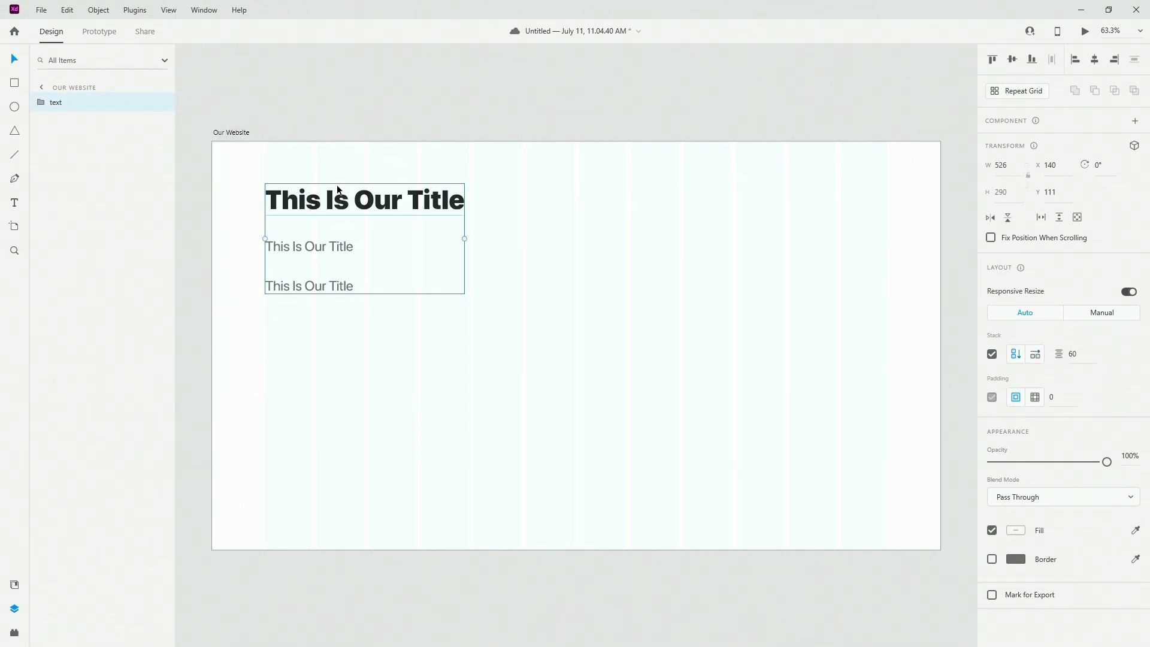
Step: Make the 'text' group a Repeat Grid and drag it out to 3 columns by 2 rows
{"action": "left_click", "coordinate": [1016, 91]}
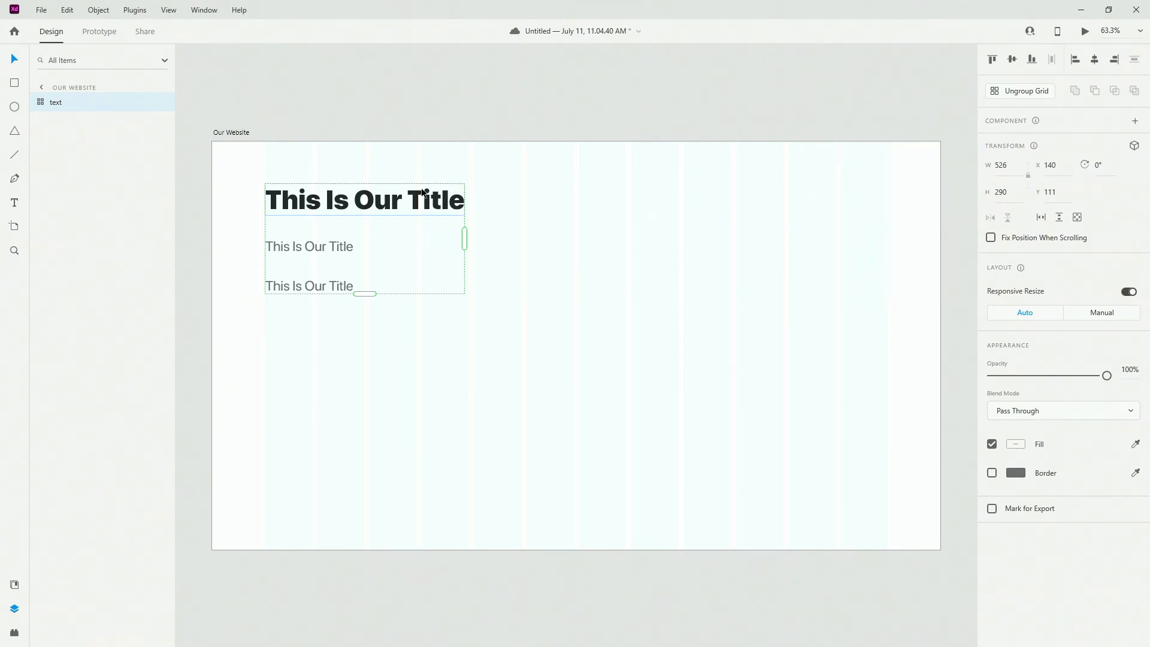
{"action": "mouse_move", "coordinate": [443, 206]}
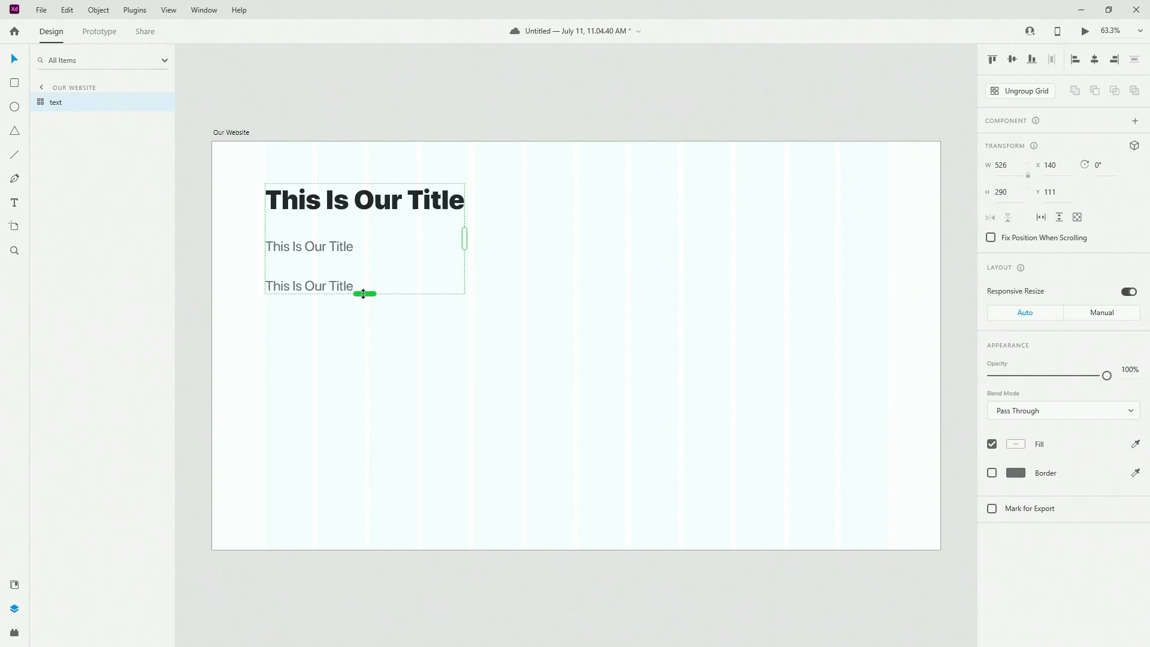
{"action": "left_click_drag", "start_coordinate": [365, 293], "coordinate": [365, 392]}
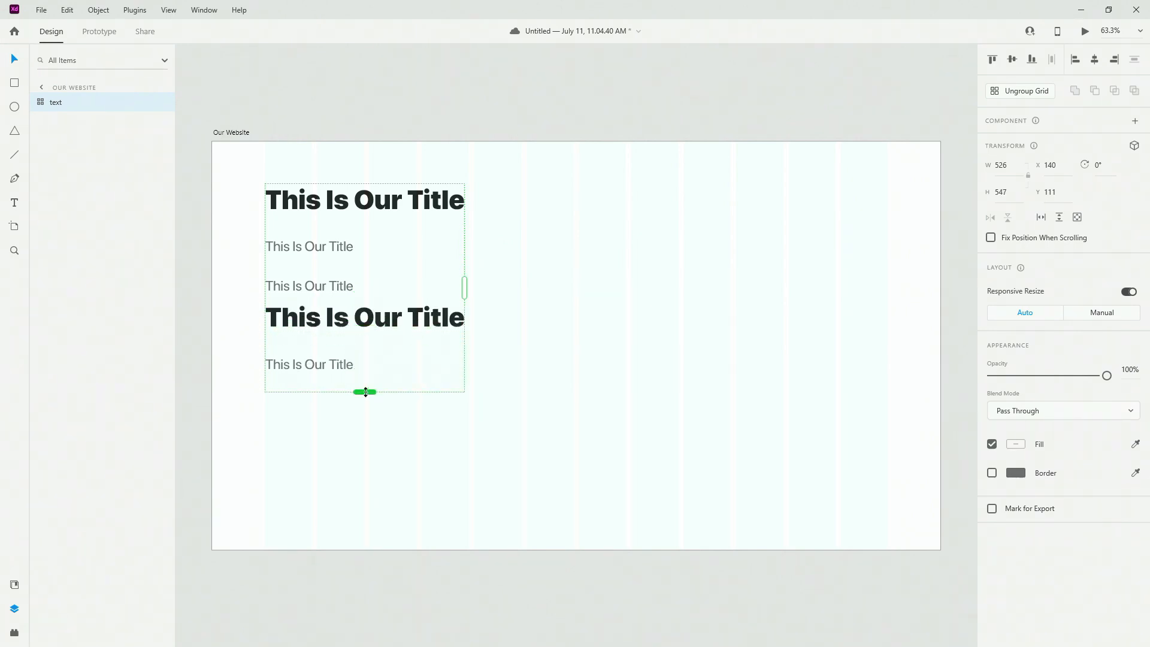
{"action": "left_click_drag", "start_coordinate": [365, 392], "coordinate": [365, 411]}
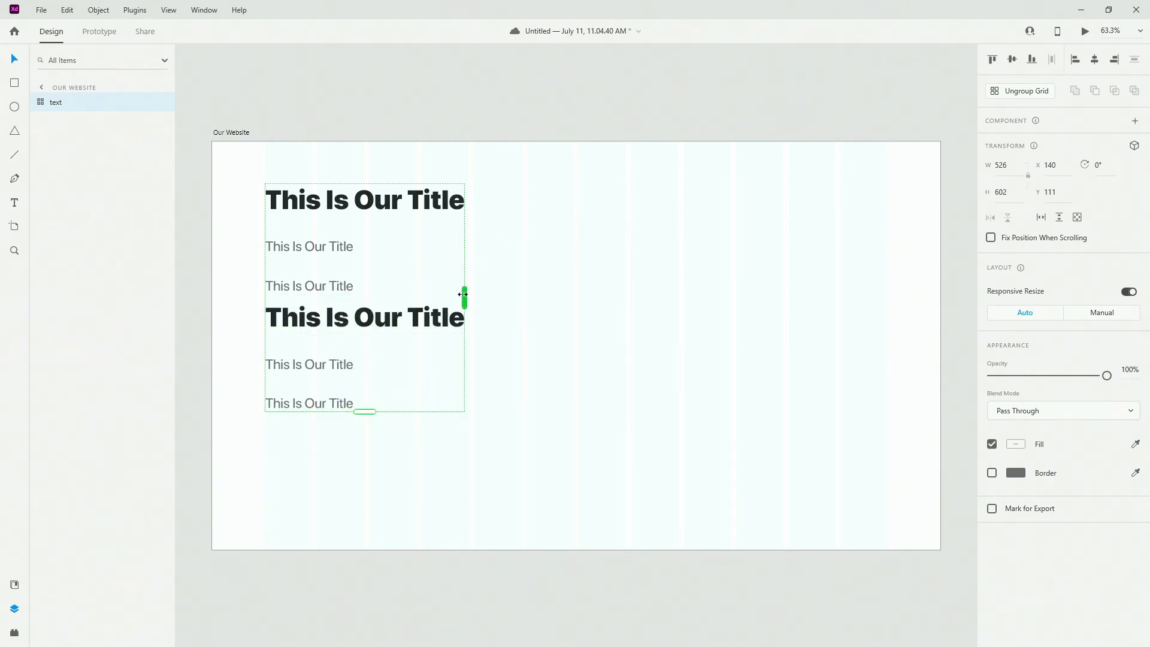
{"action": "left_click_drag", "start_coordinate": [463, 295], "coordinate": [821, 294]}
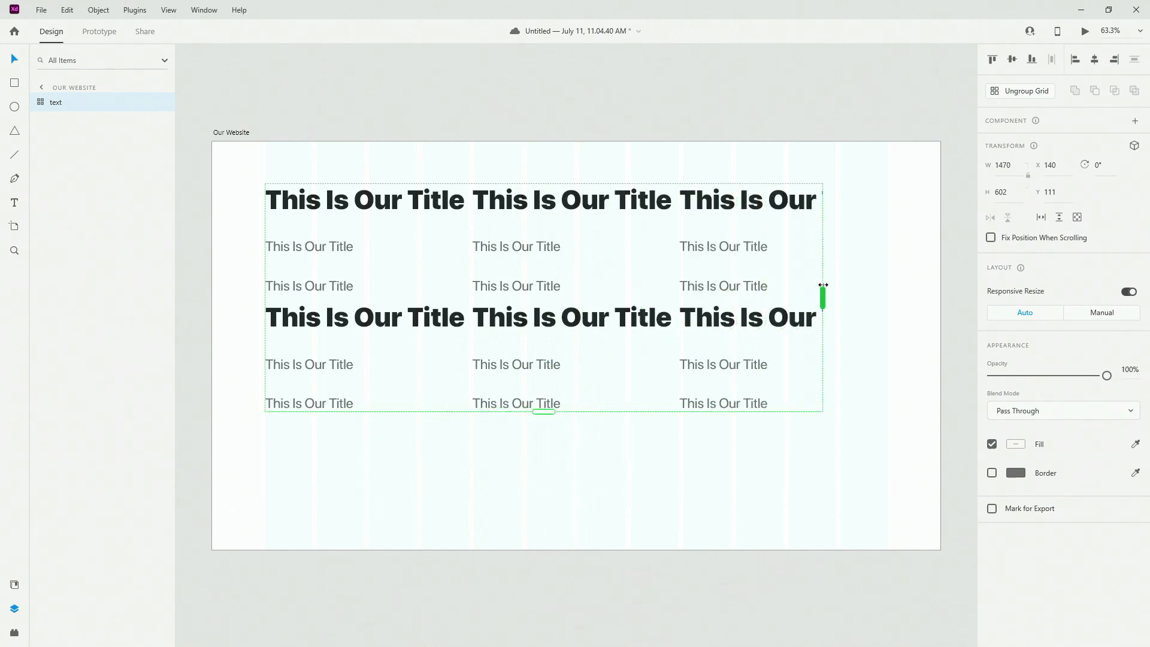
{"action": "left_click_drag", "start_coordinate": [822, 297], "coordinate": [885, 297]}
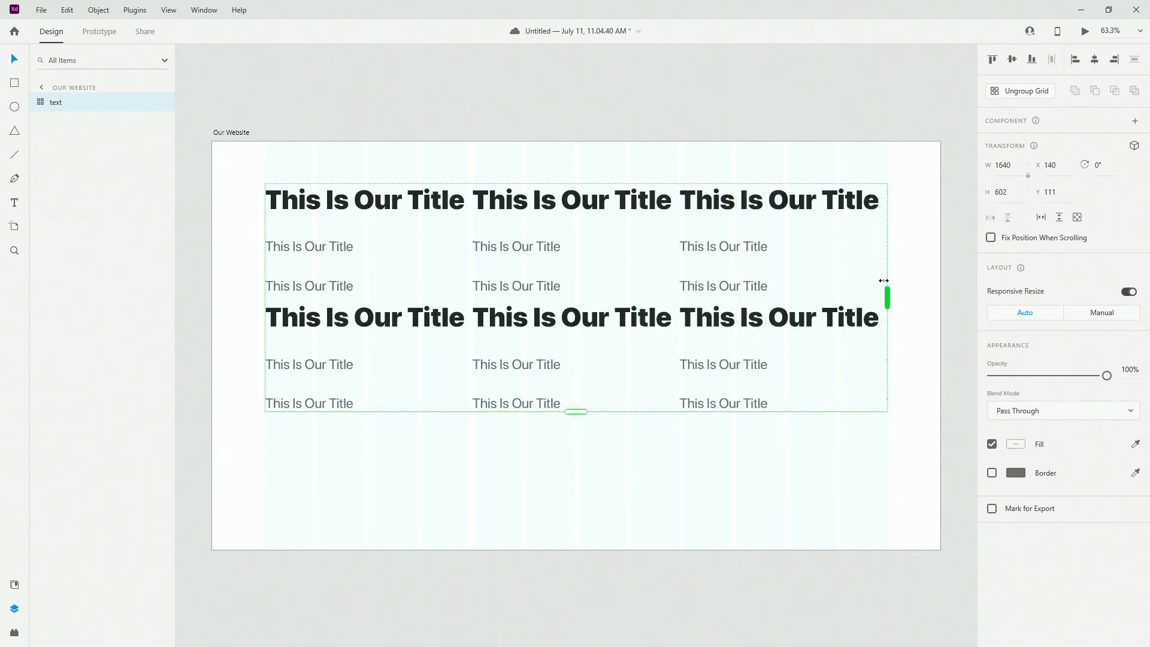
{"action": "scroll", "scroll_direction": "down", "scroll_amount": 3}
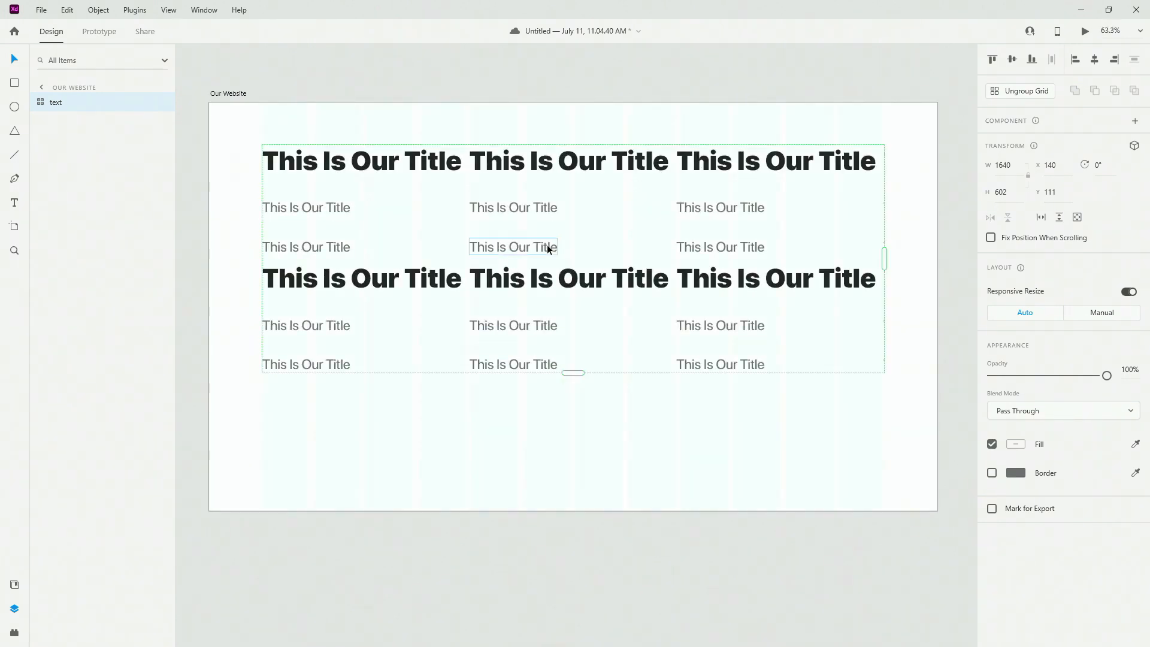
Step: Select the repeat grid and drag the column gap wider to spread the three columns
{"action": "left_click", "coordinate": [568, 160]}
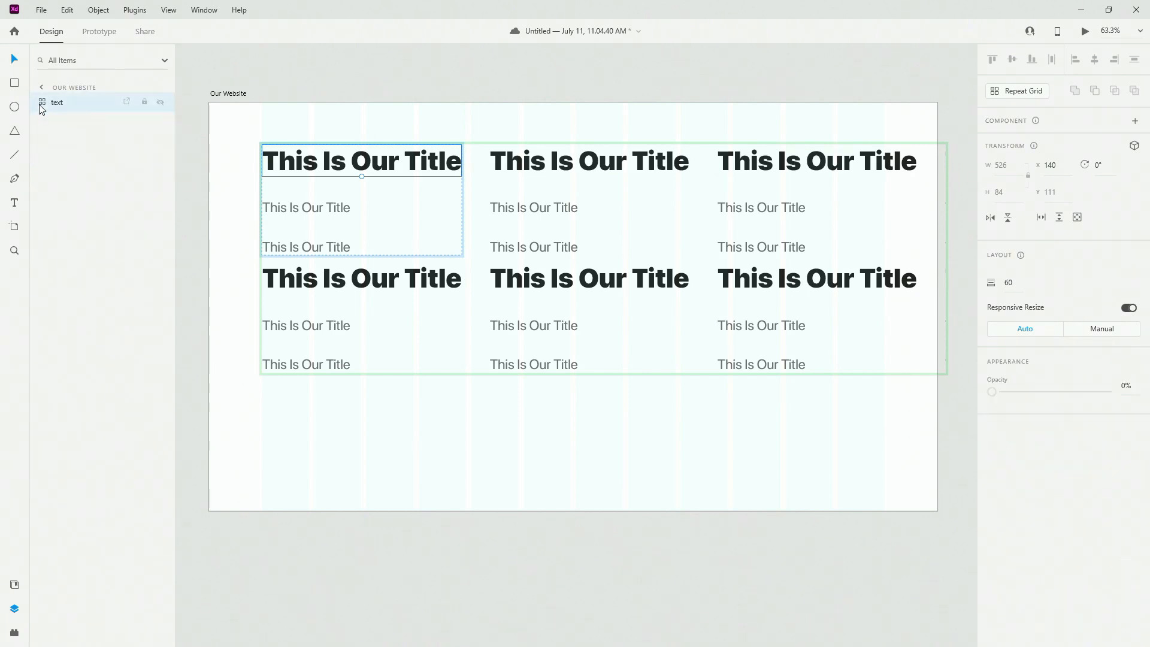
{"action": "left_click", "coordinate": [1017, 90]}
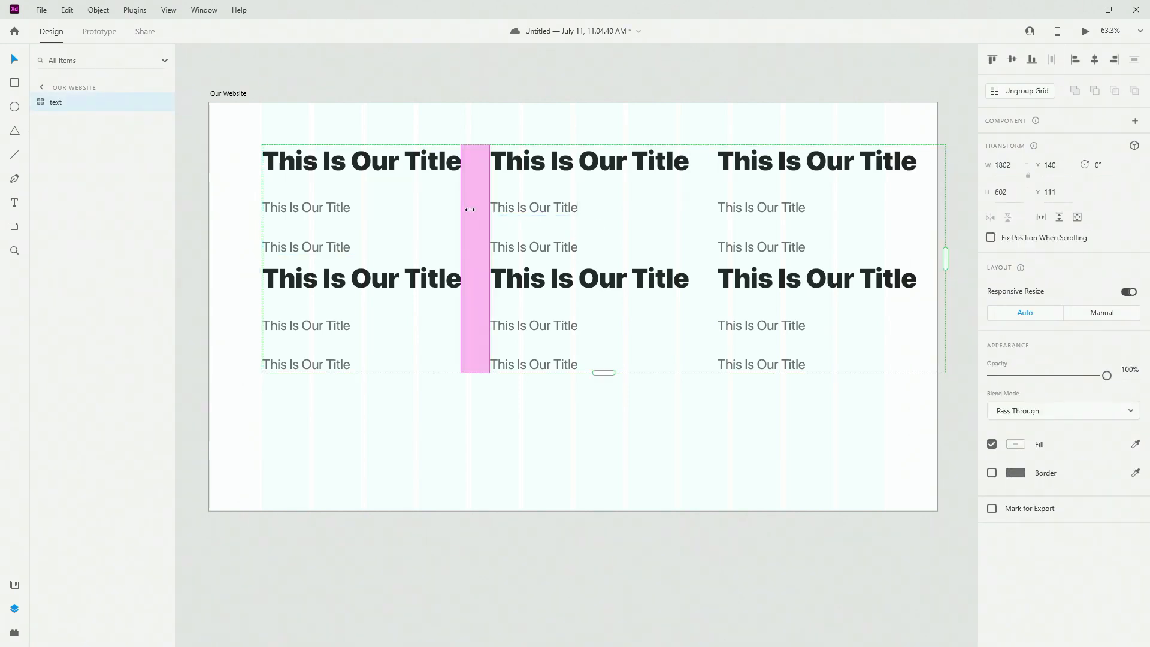
{"action": "left_click_drag", "start_coordinate": [474, 209], "coordinate": [706, 207]}
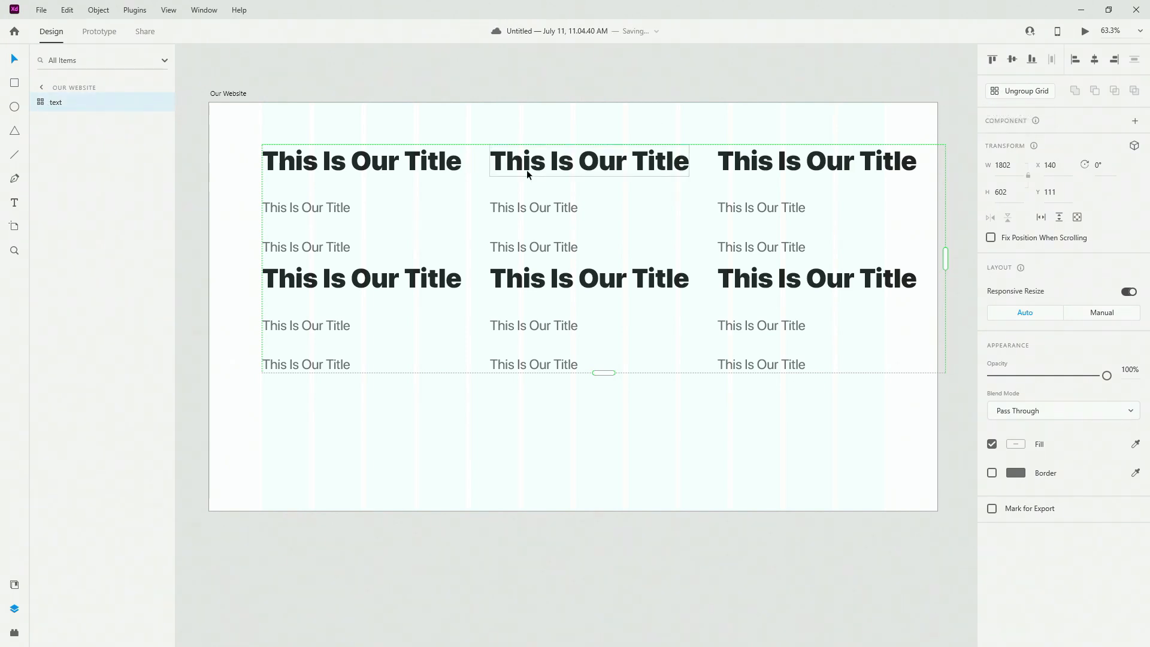
{"action": "mouse_move", "coordinate": [1020, 90]}
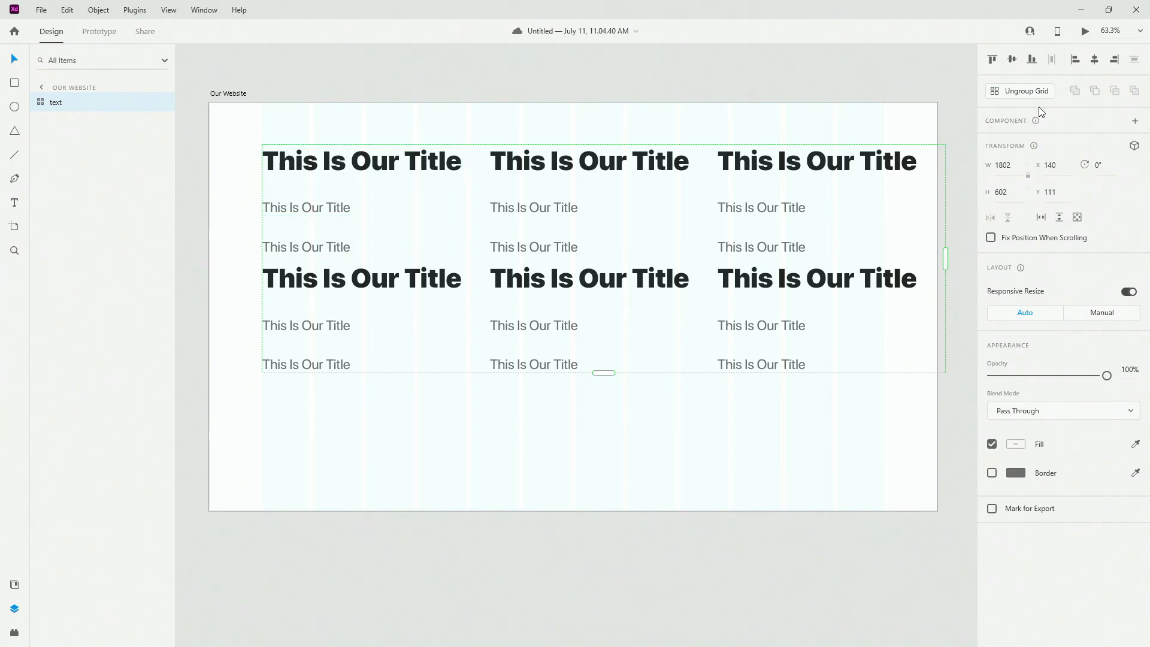
Step: Select the first title, then the whole three-by-two repeat grid
{"action": "left_click", "coordinate": [360, 162]}
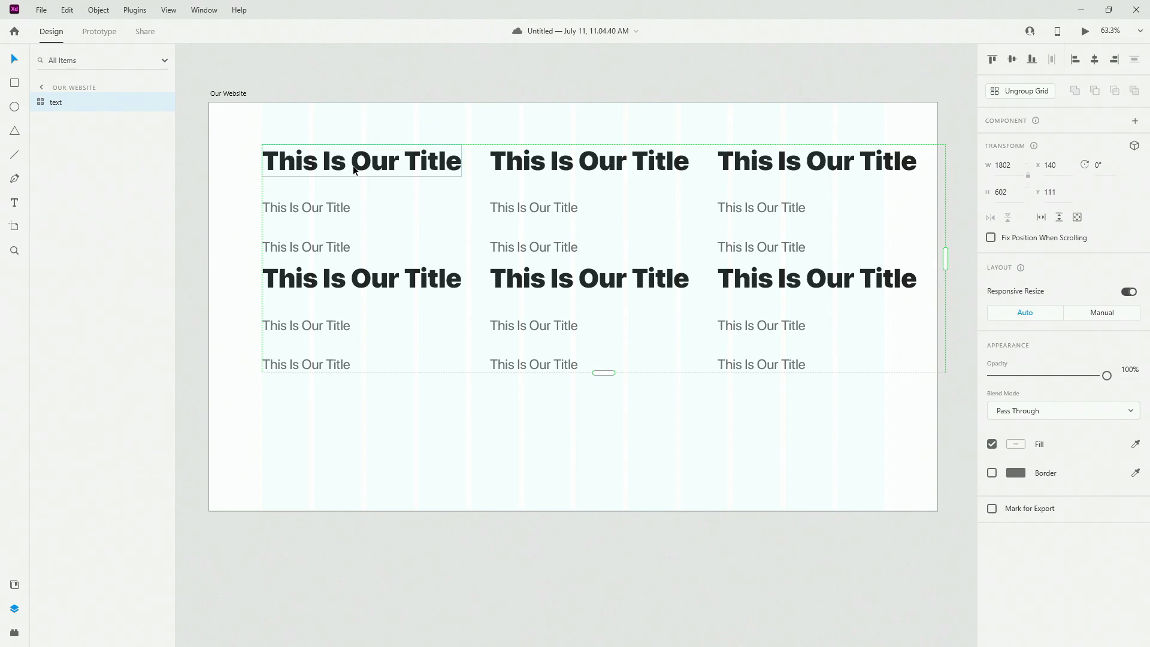
{"action": "left_click", "coordinate": [589, 161]}
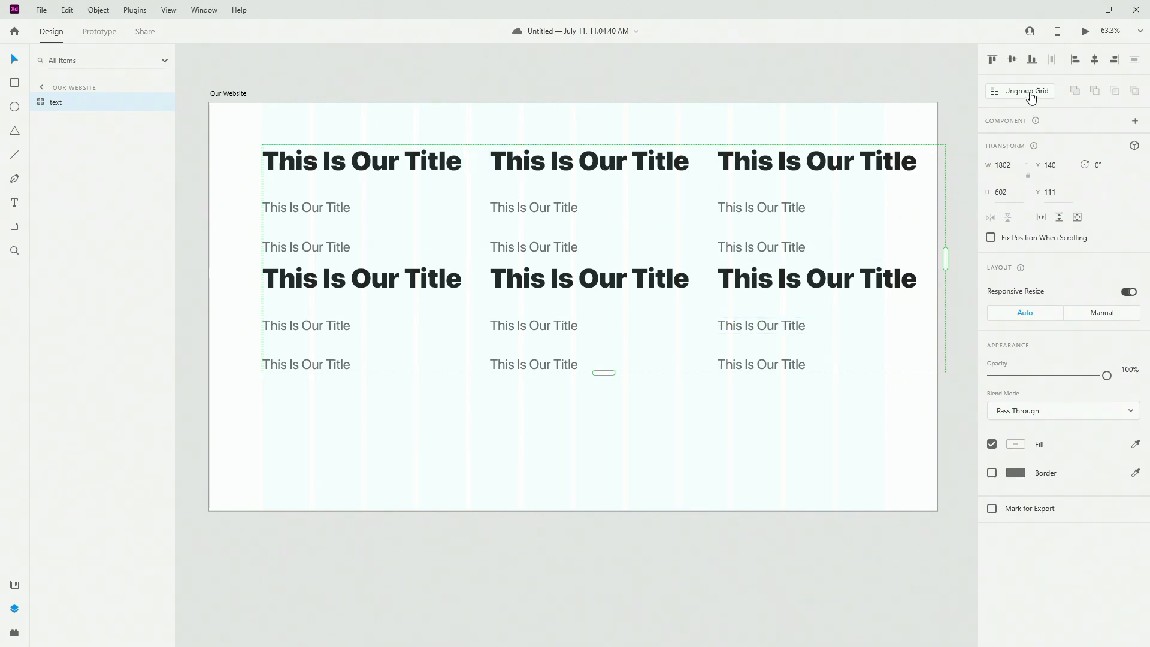
{"action": "mouse_move", "coordinate": [1026, 91]}
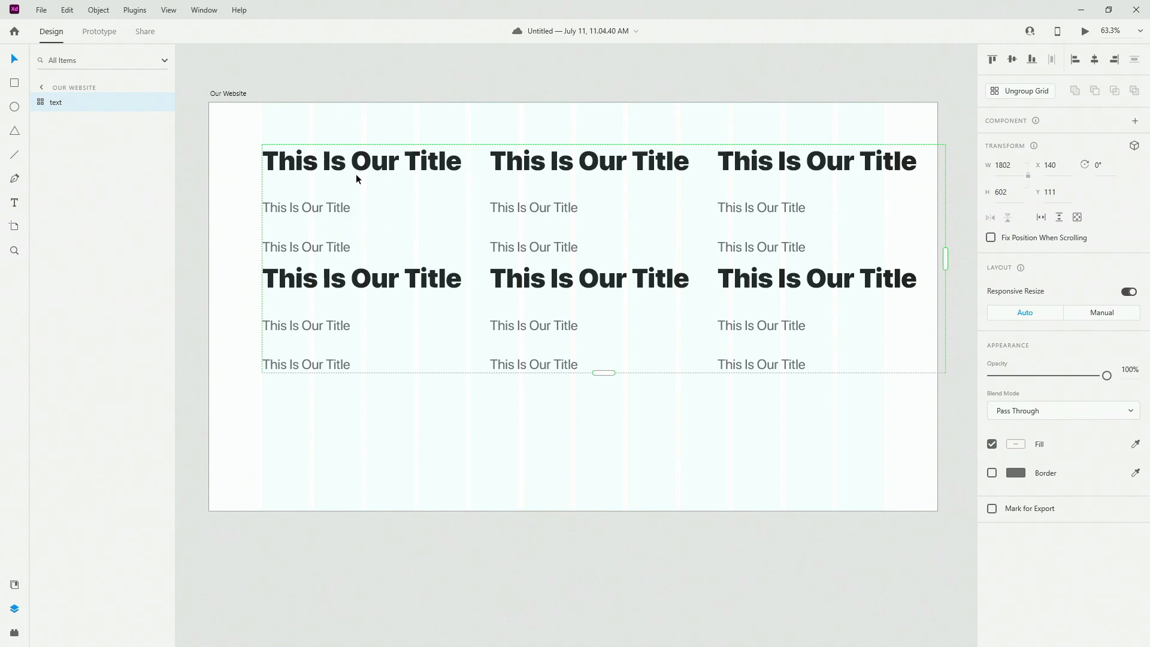
{"action": "mouse_move", "coordinate": [92, 146]}
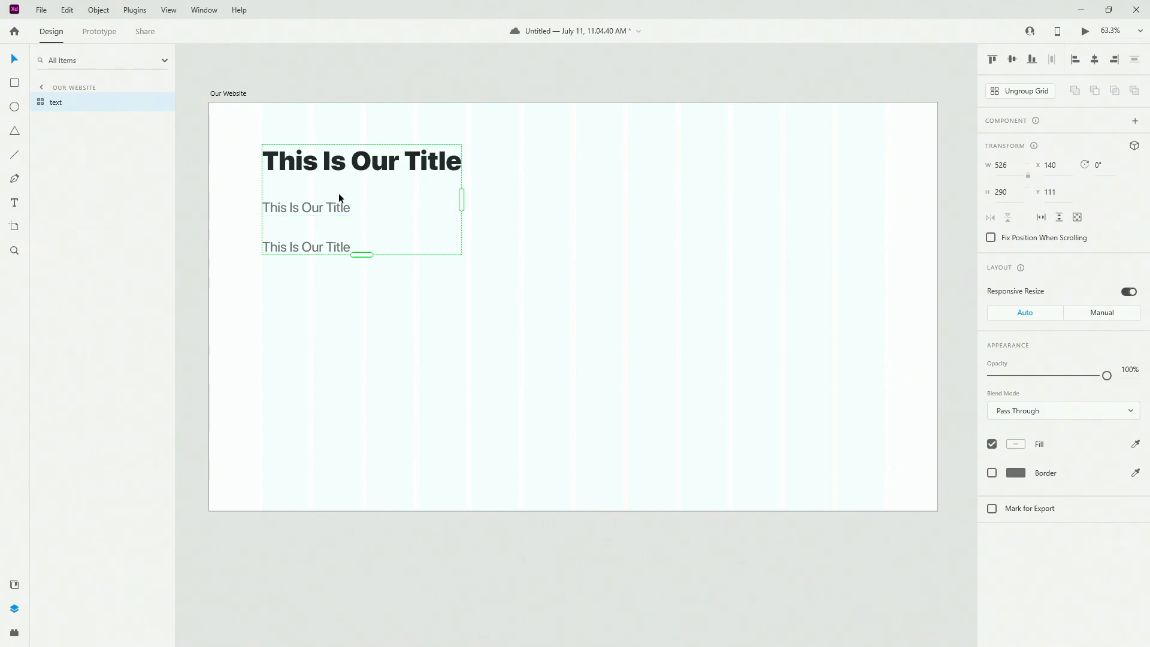
Step: Resize the grid to 2 columns by 2 rows and ungroup it into four text groups
{"action": "left_click_drag", "start_coordinate": [362, 254], "coordinate": [362, 365]}
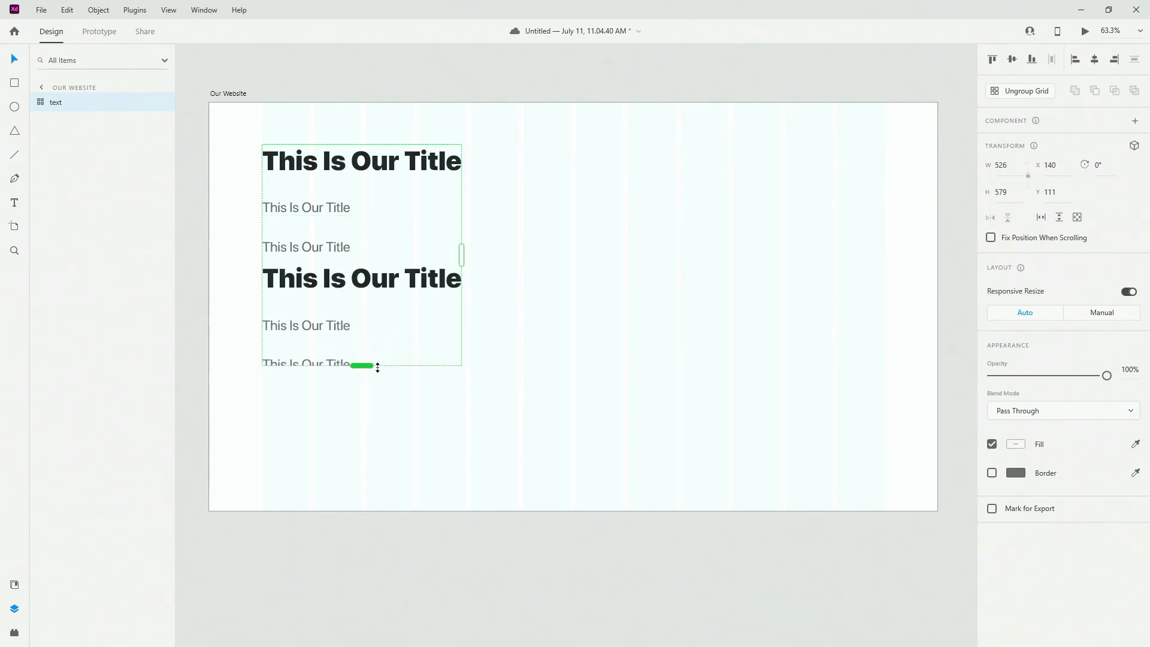
{"action": "left_click_drag", "start_coordinate": [460, 254], "coordinate": [608, 259]}
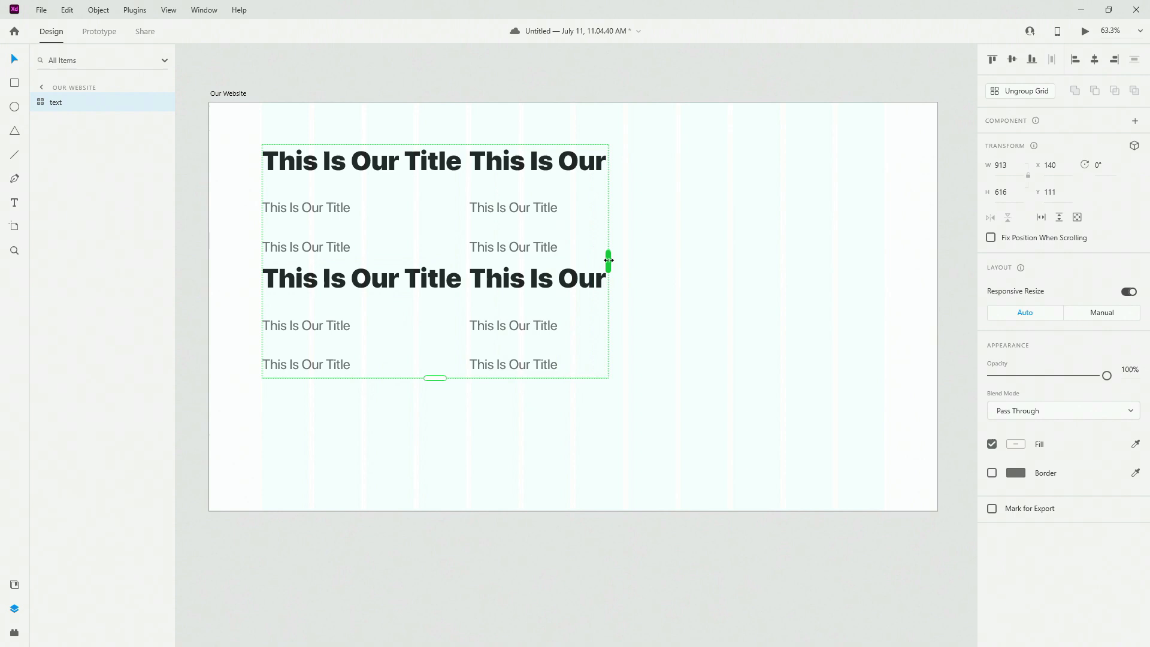
{"action": "left_click_drag", "start_coordinate": [609, 261], "coordinate": [669, 265]}
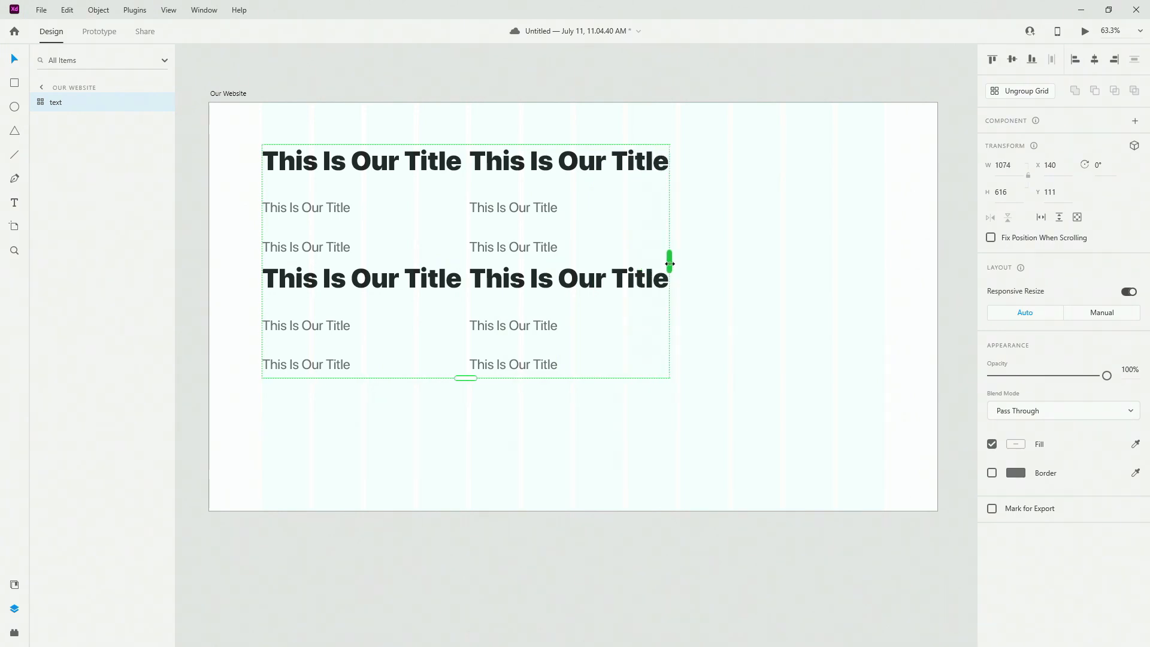
{"action": "left_click", "coordinate": [1019, 91]}
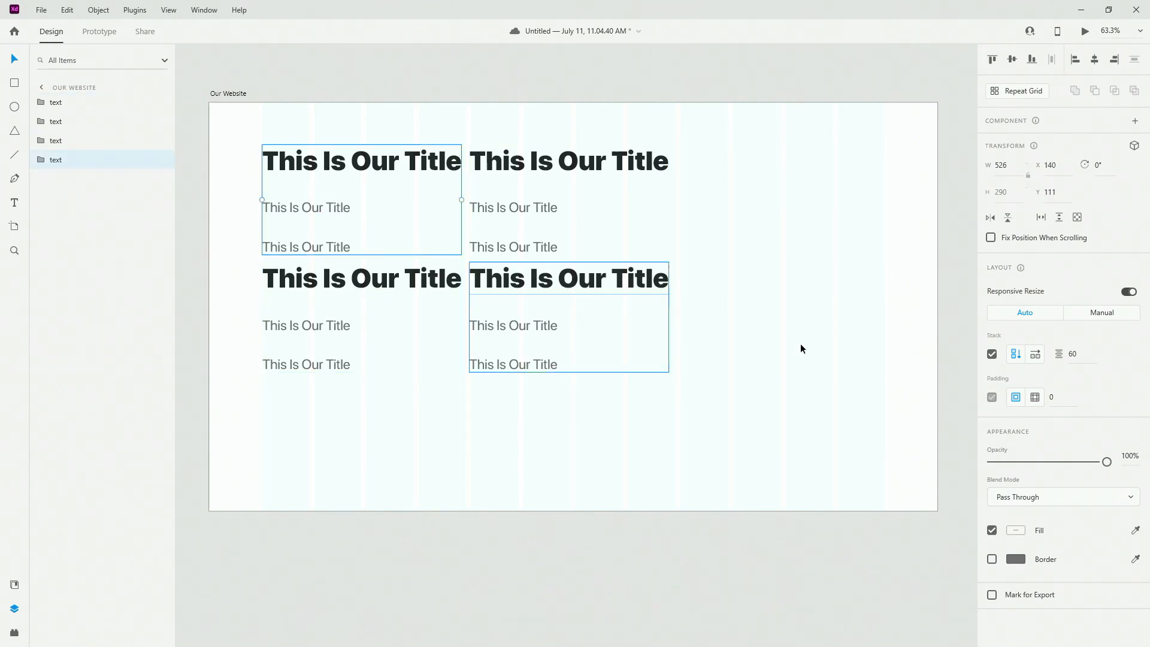
Step: Set the top-left text group's spacing between title and subtitles to 100
{"action": "left_click", "coordinate": [1031, 354]}
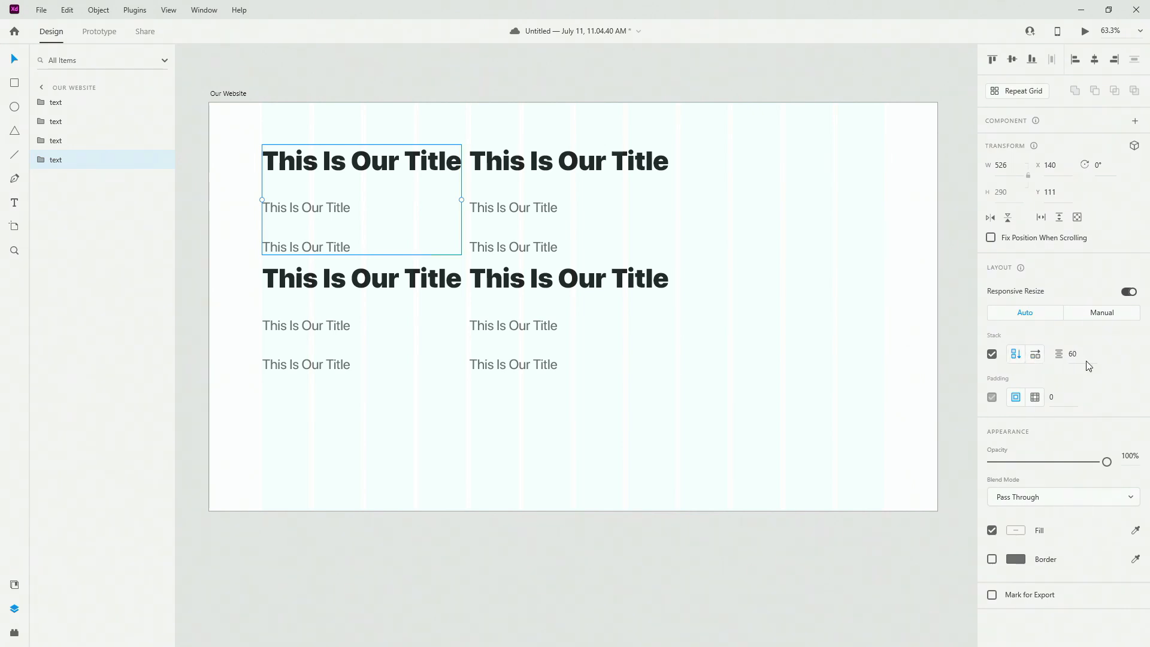
{"action": "left_click", "coordinate": [1072, 354]}
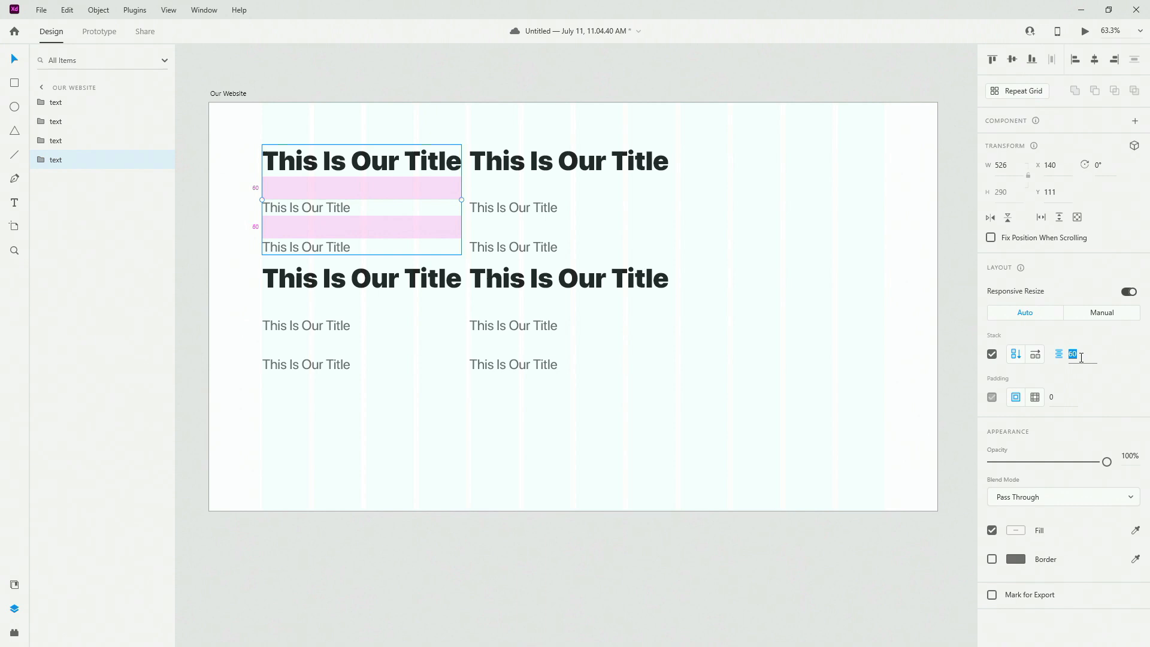
{"action": "type", "text": "100"}
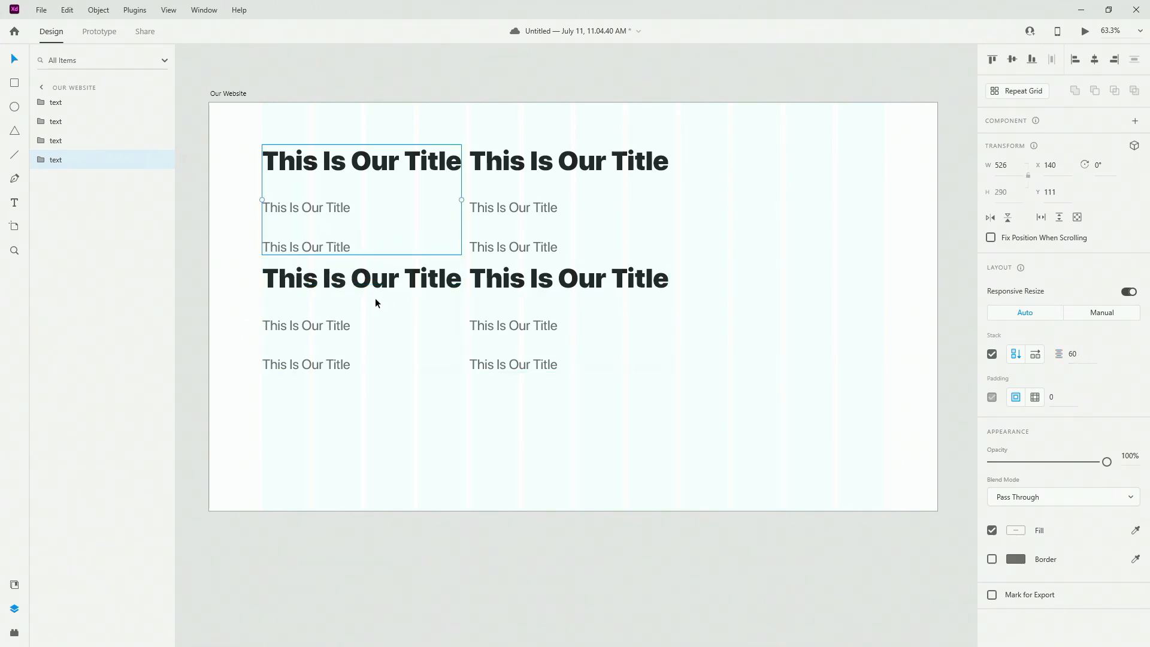
{"action": "left_click", "coordinate": [359, 279]}
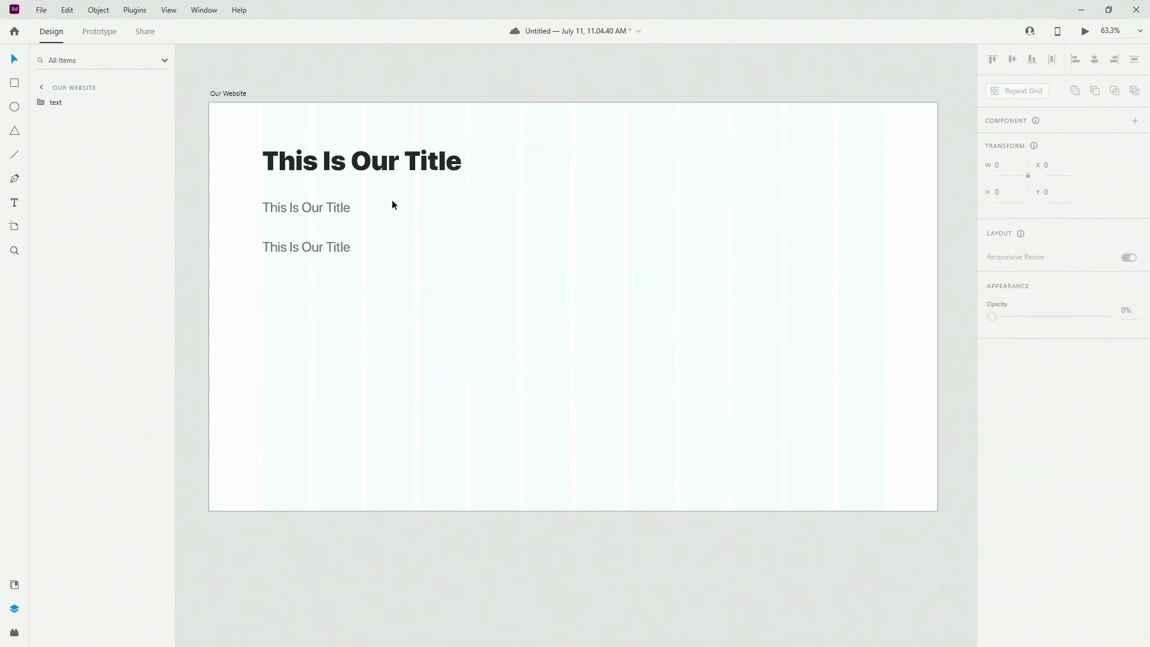
Step: Select Group 1, turn on stacked spacing, and select the stacked title blocks
{"action": "left_click", "coordinate": [55, 102]}
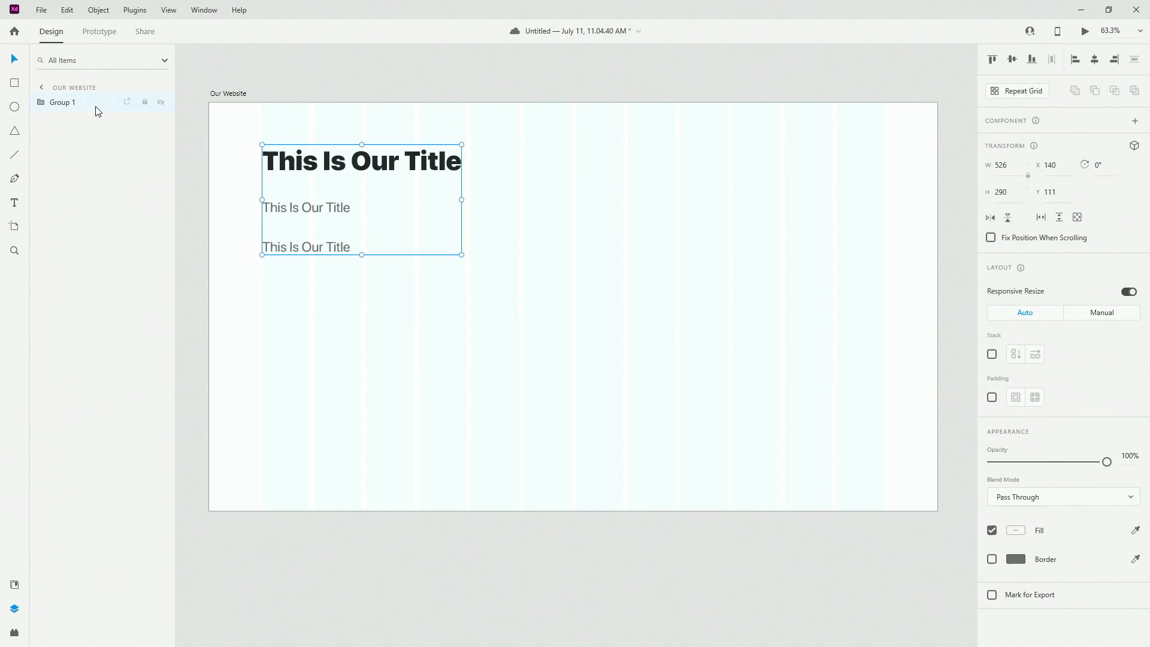
{"action": "left_click", "coordinate": [992, 354]}
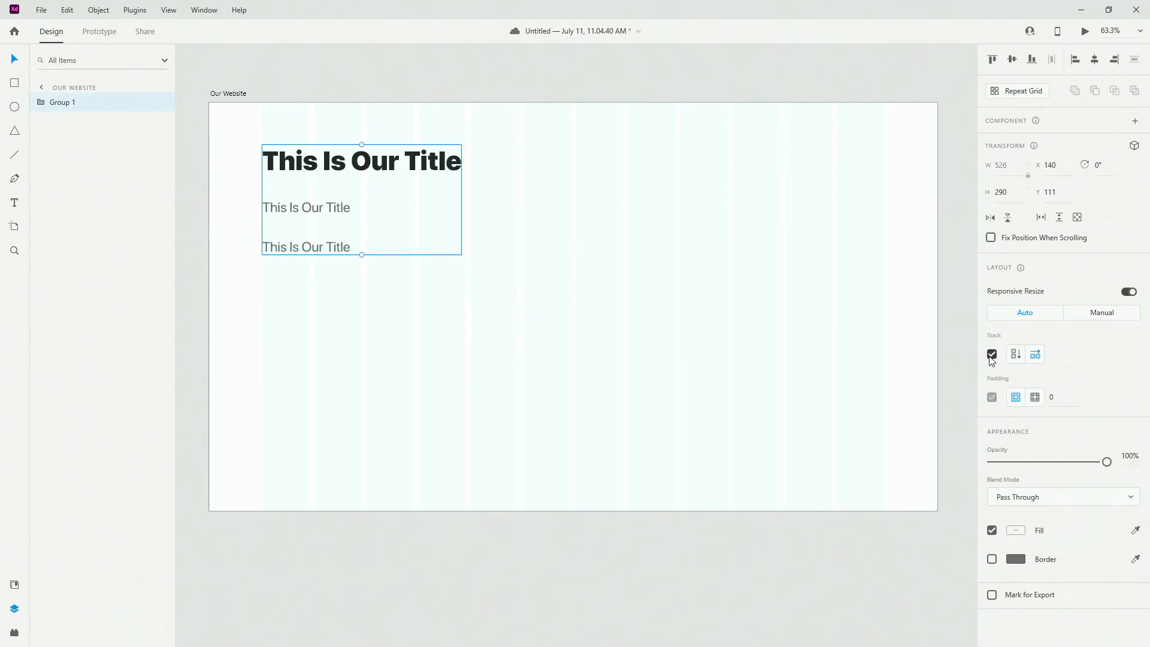
{"action": "left_click", "coordinate": [1016, 354]}
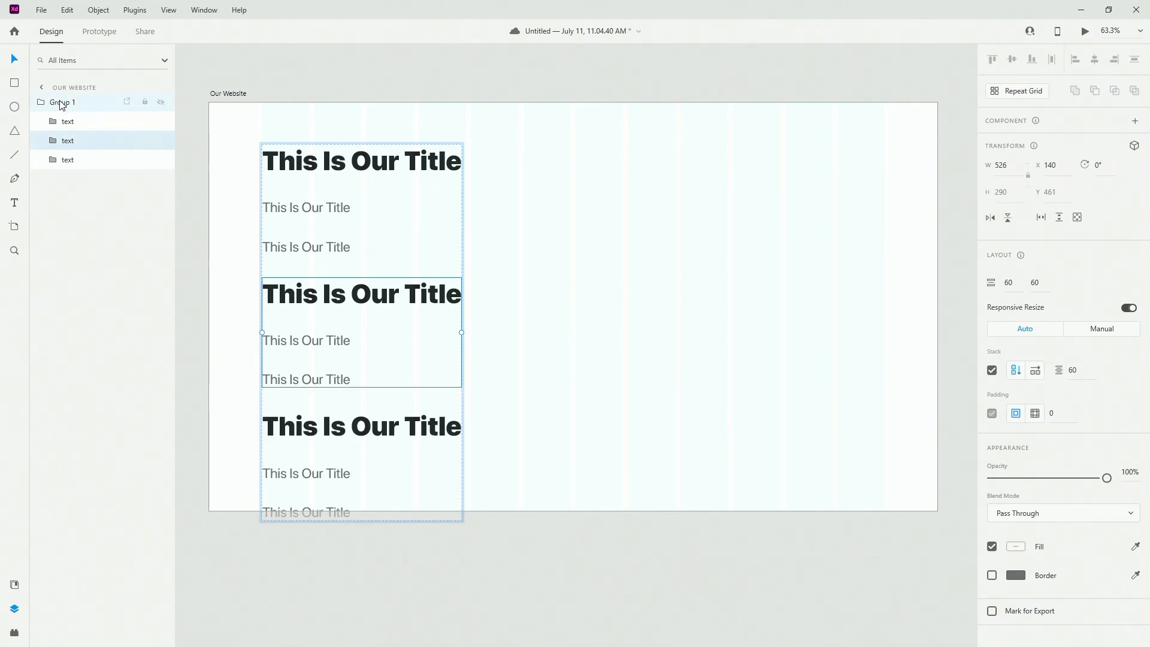
{"action": "left_click", "coordinate": [62, 102]}
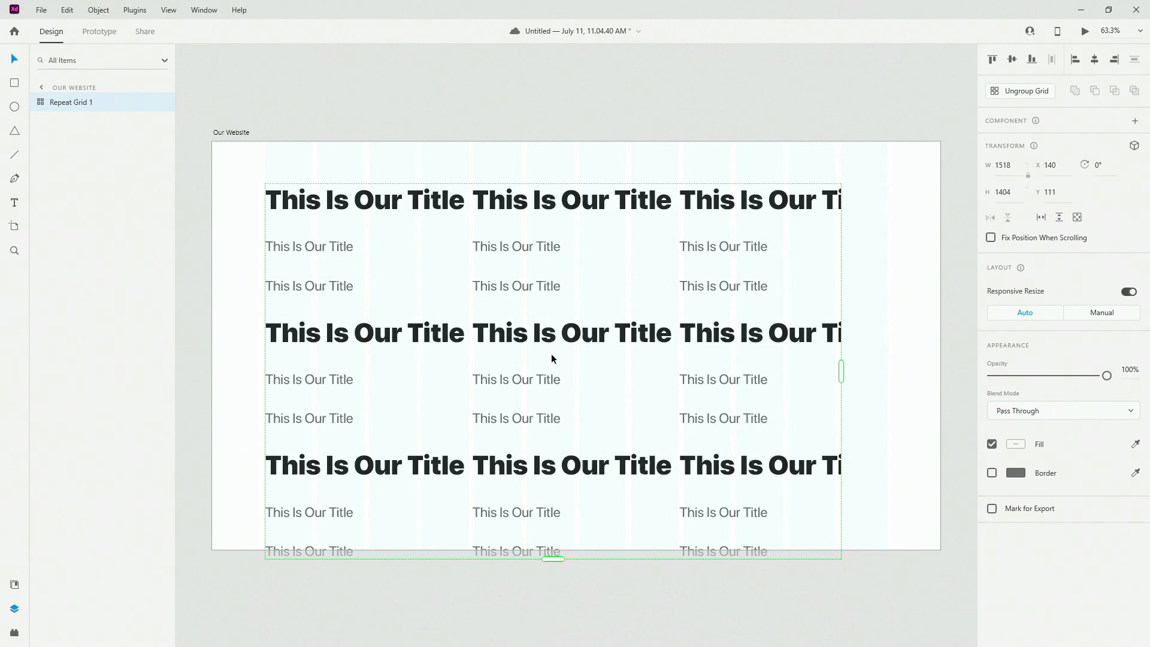
Step: Return to a single title block and draw a rectangle to its right
{"action": "left_click", "coordinate": [1018, 91]}
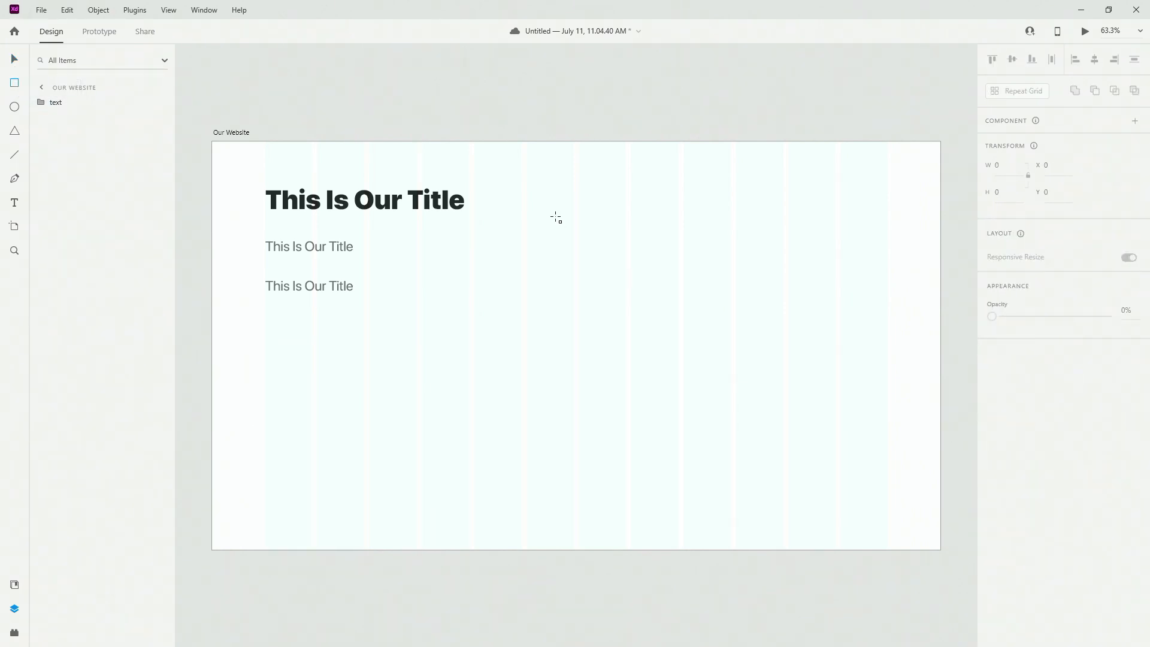
{"action": "left_click_drag", "start_coordinate": [521, 192], "coordinate": [679, 316]}
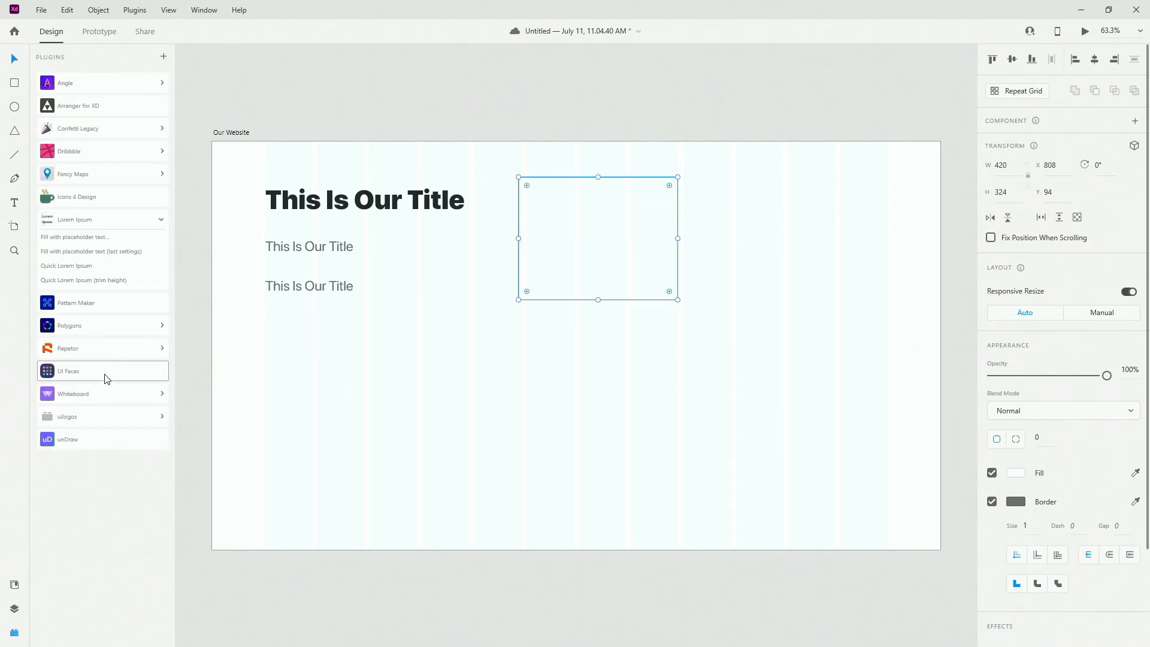
Step: Fill the rectangle with a portrait photo from the UI Faces plugin
{"action": "left_click", "coordinate": [101, 370]}
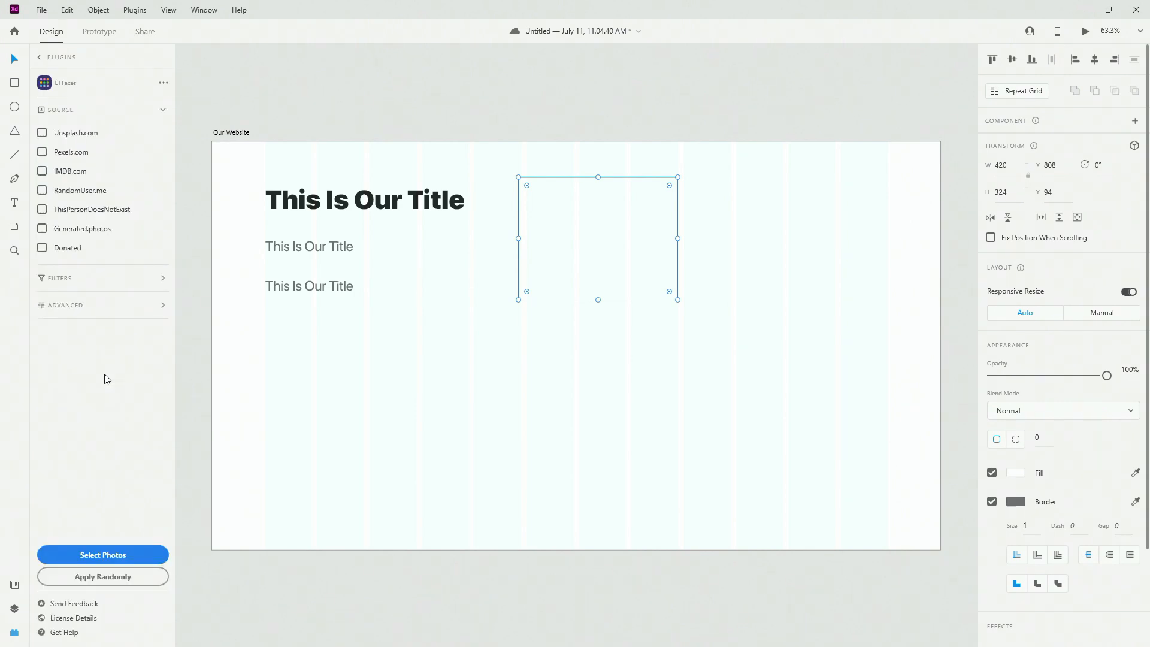
{"action": "left_click", "coordinate": [41, 133]}
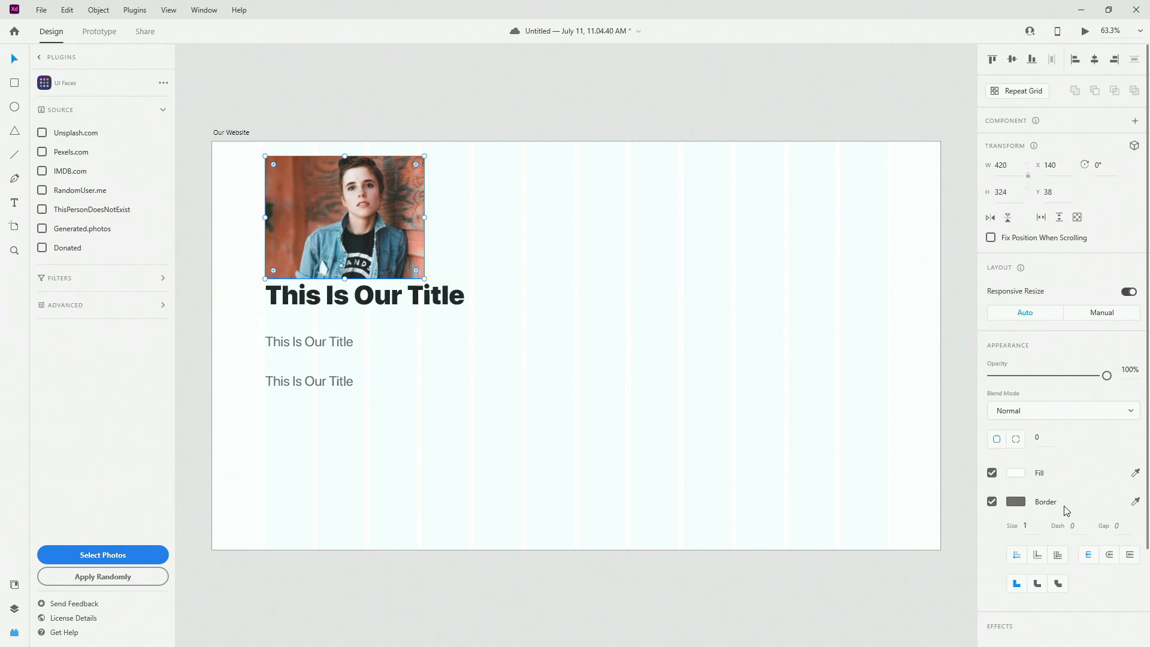
Step: Remove the photo's border and shrink it into a small circular avatar
{"action": "left_click", "coordinate": [992, 502]}
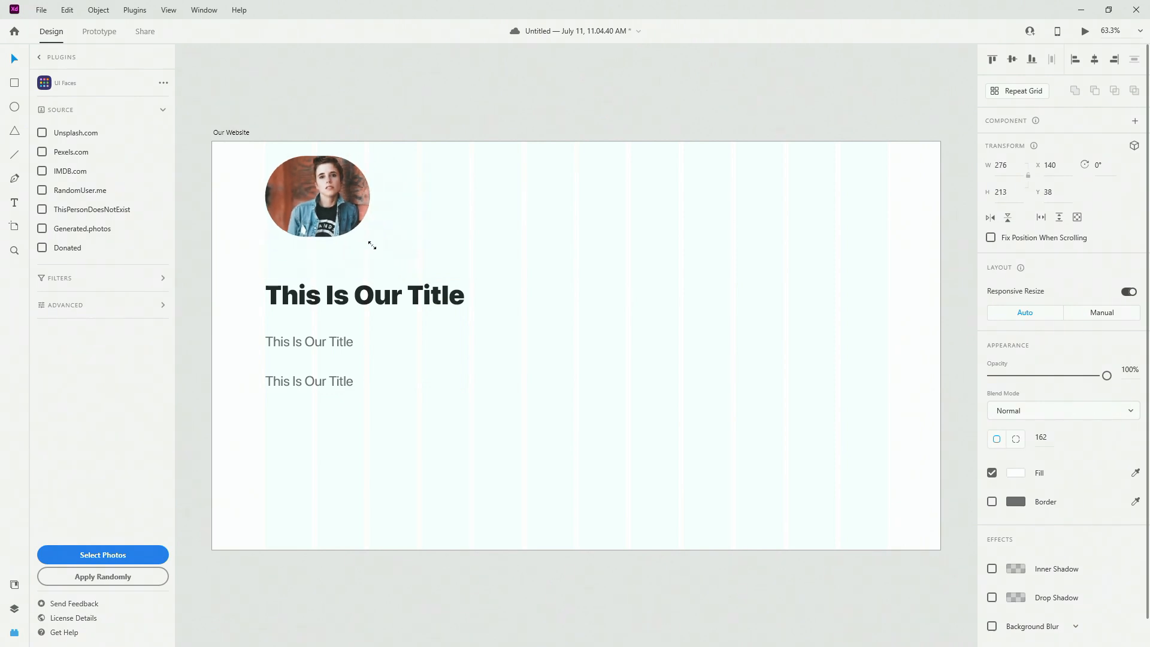
{"action": "left_click_drag", "start_coordinate": [370, 196], "coordinate": [345, 191]}
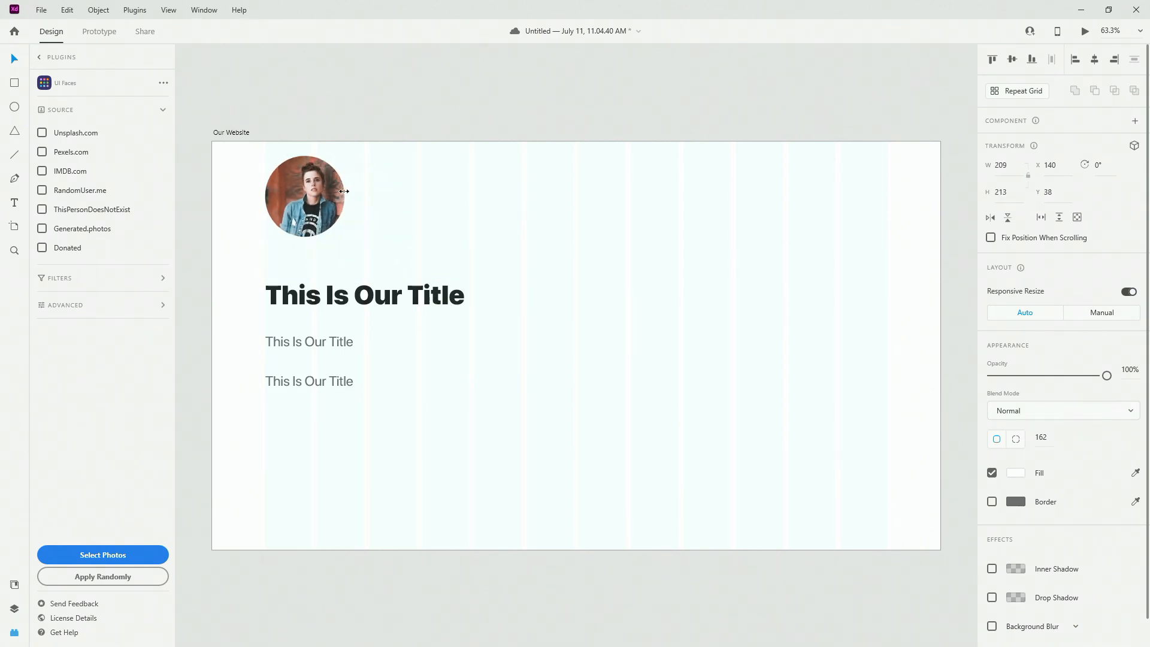
{"action": "left_click_drag", "start_coordinate": [360, 192], "coordinate": [345, 192]}
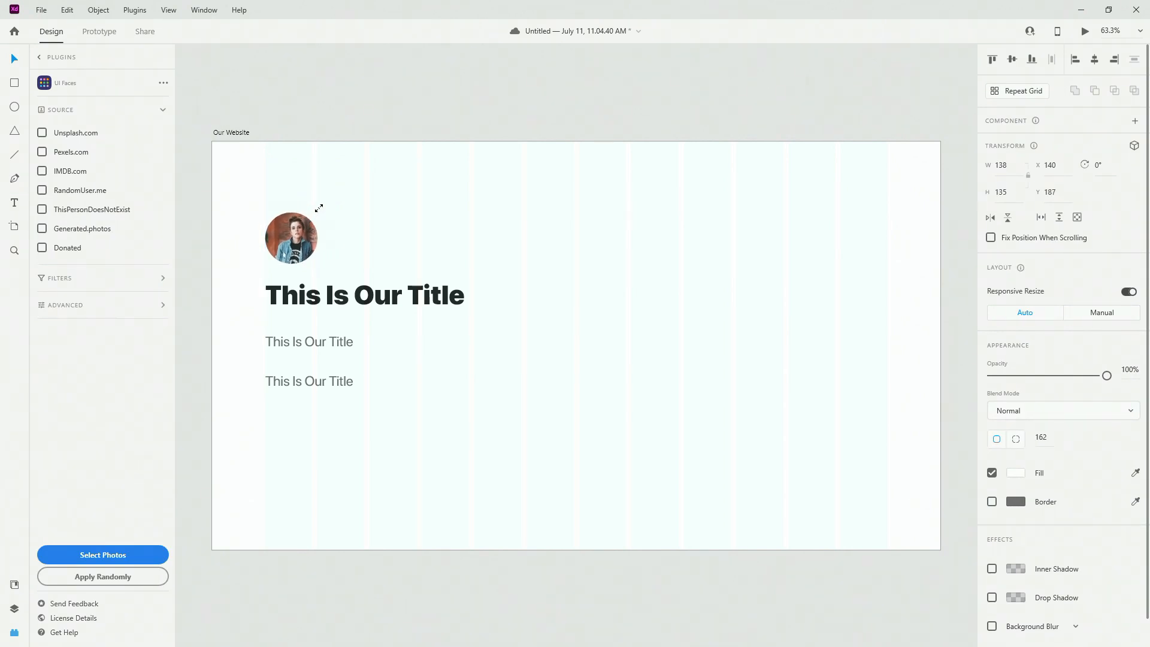
{"action": "left_click", "coordinate": [290, 237]}
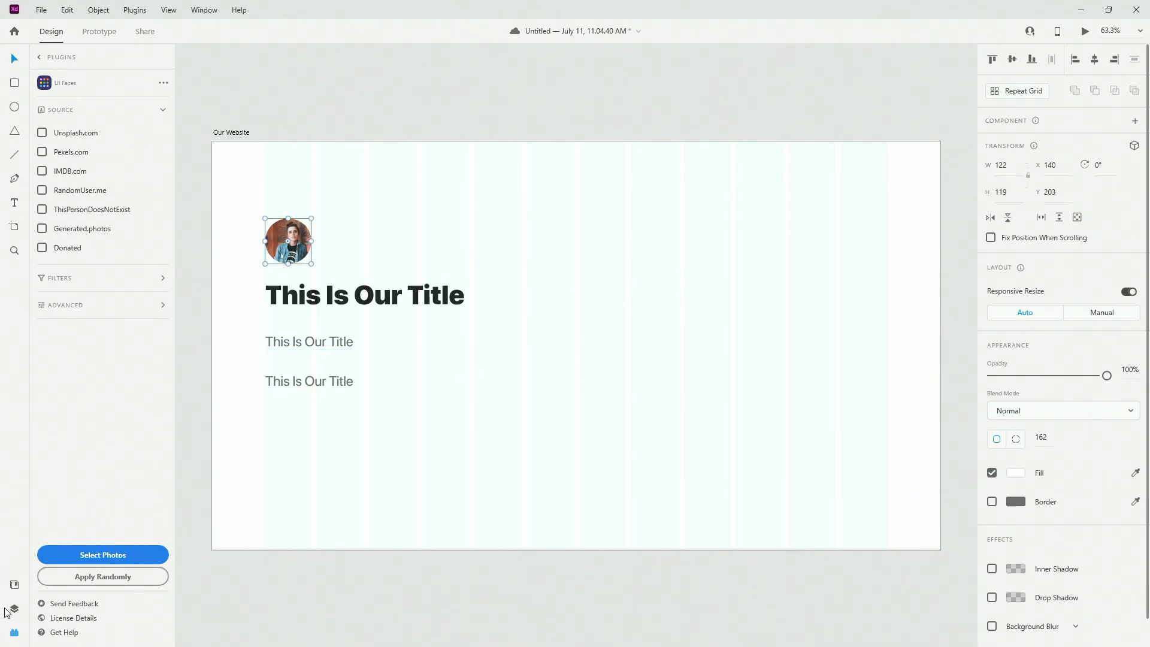
{"action": "left_click", "coordinate": [13, 608]}
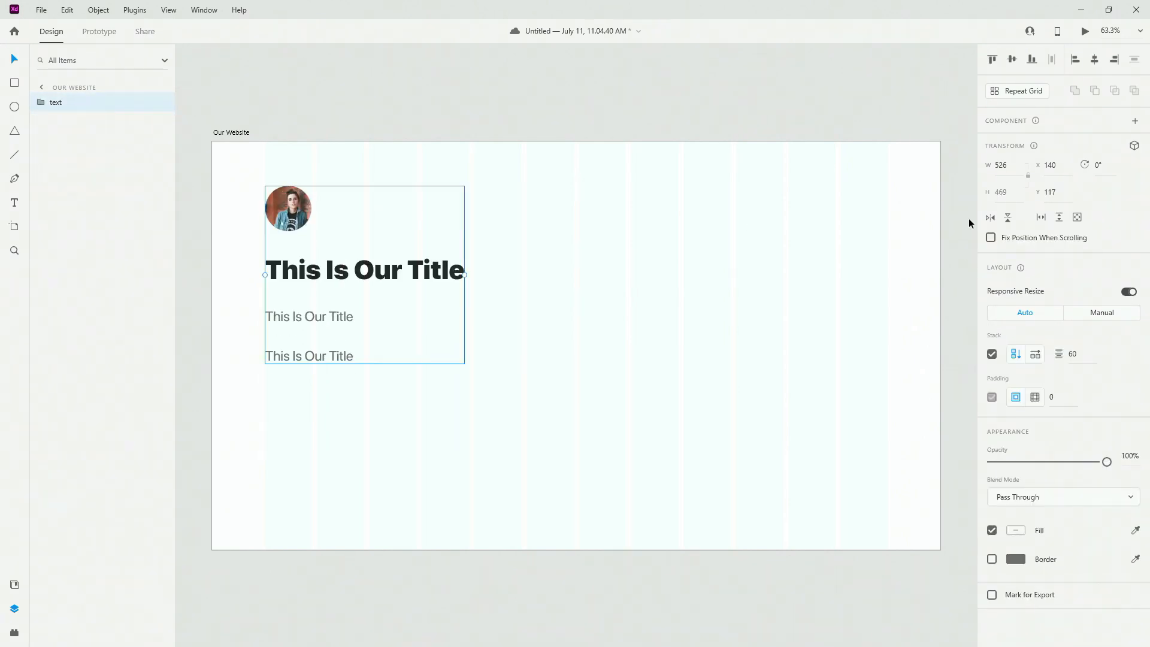
Step: Move the photo card up and extend it into a 3-column, 2-row repeat grid
{"action": "left_click_drag", "start_coordinate": [364, 271], "coordinate": [363, 249]}
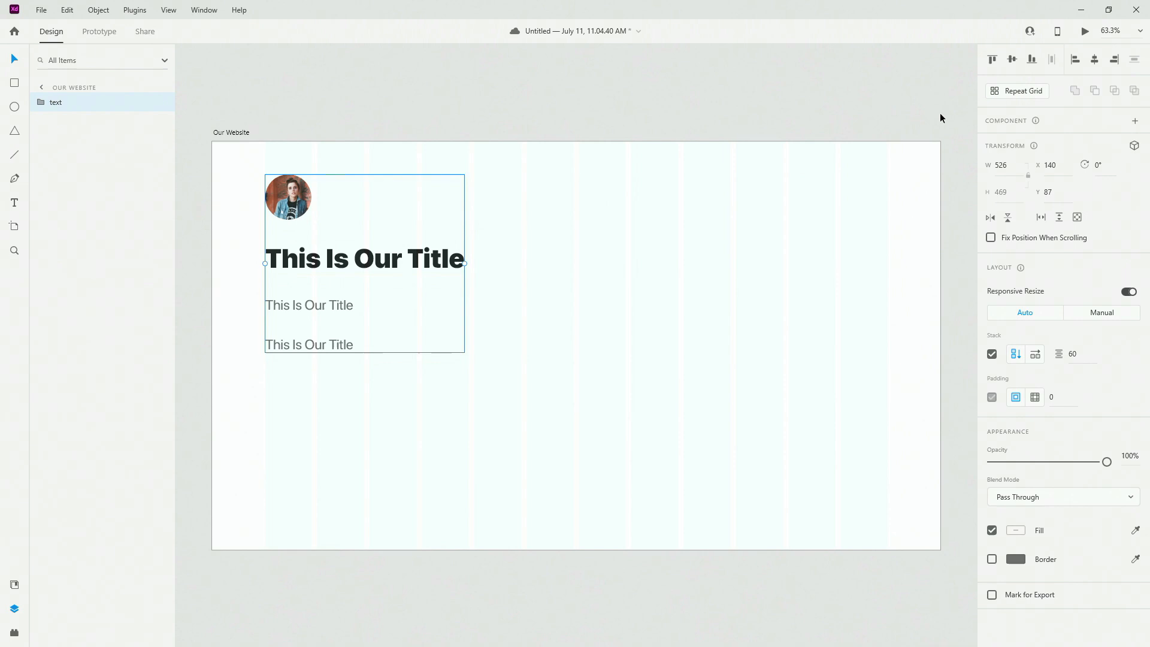
{"action": "left_click_drag", "start_coordinate": [464, 263], "coordinate": [574, 264]}
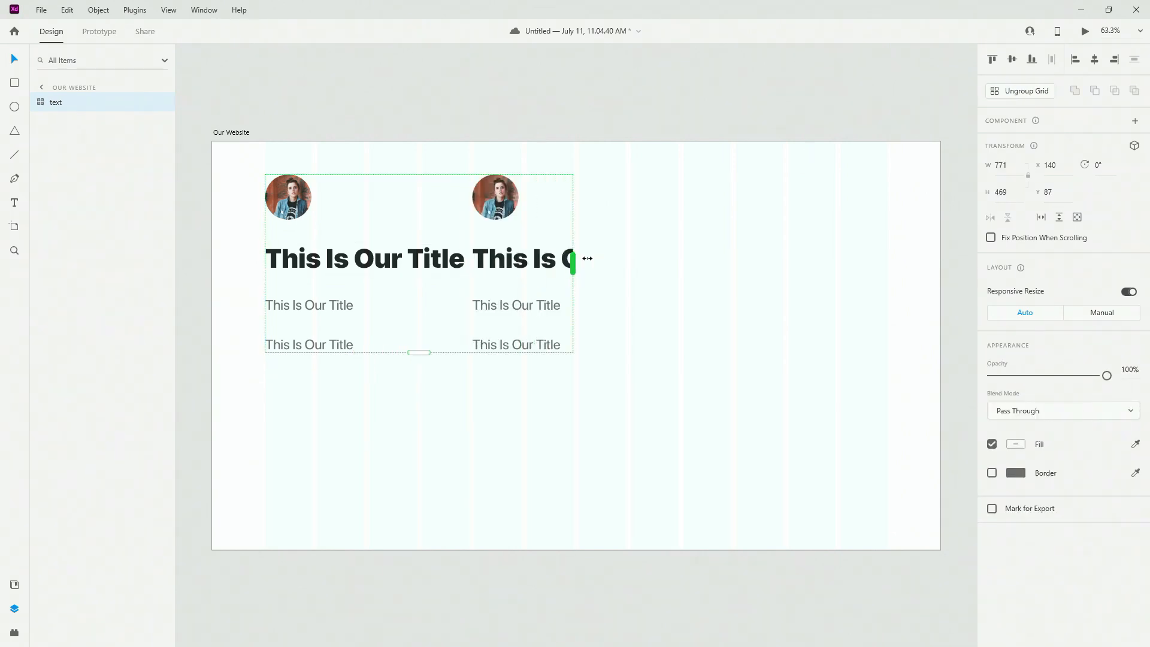
{"action": "left_click_drag", "start_coordinate": [574, 262], "coordinate": [887, 261]}
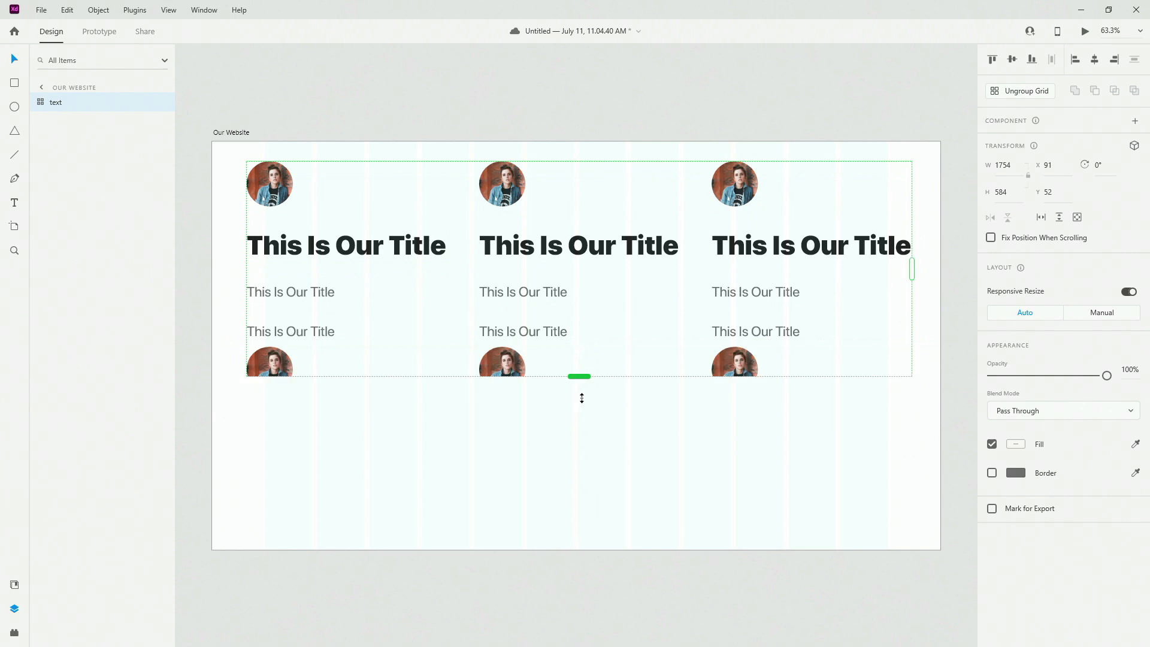
{"action": "left_click_drag", "start_coordinate": [579, 376], "coordinate": [591, 525]}
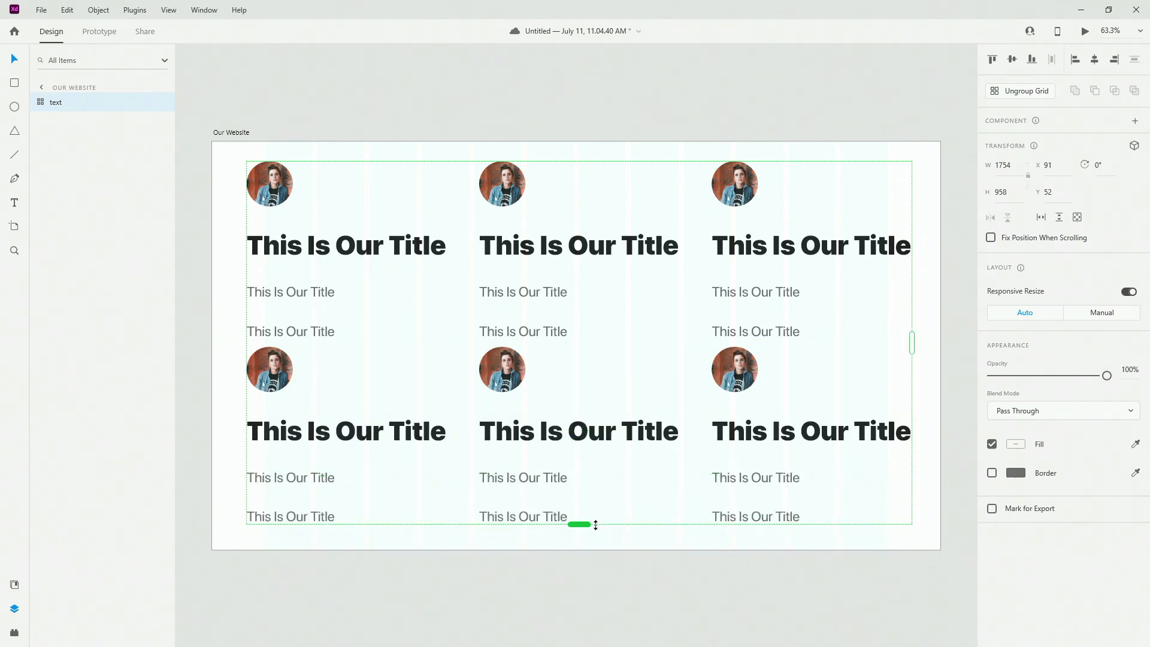
{"action": "left_click_drag", "start_coordinate": [580, 525], "coordinate": [581, 520]}
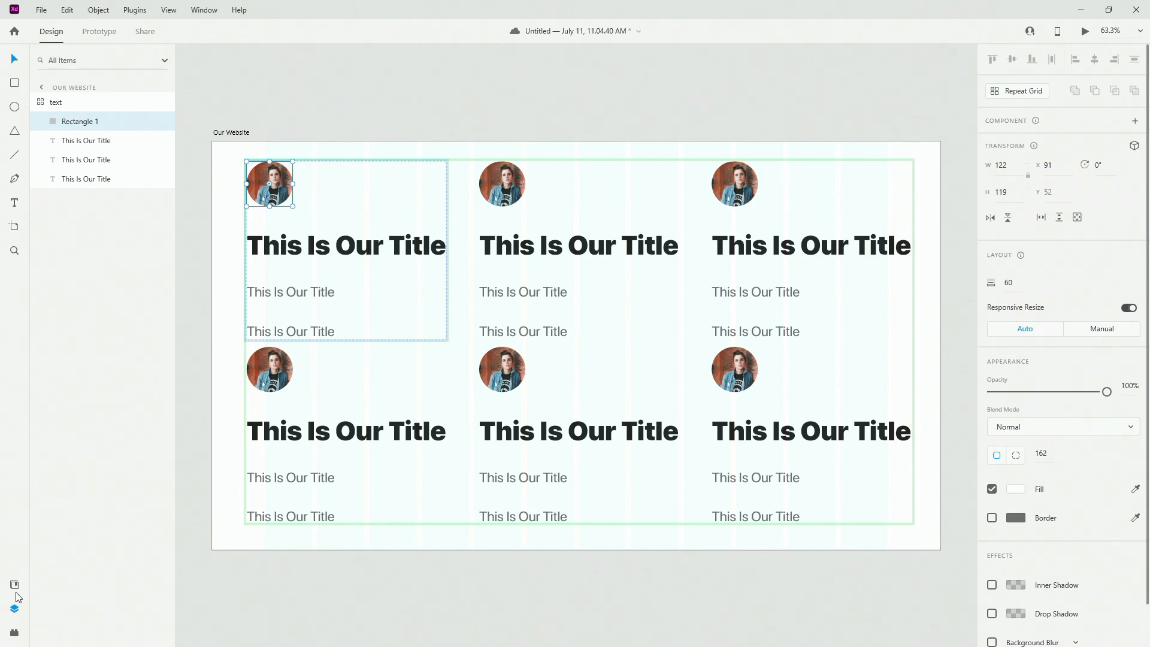
Step: Apply random Unsplash.com face photos to the grid's cards with the UI Faces plugin
{"action": "left_click", "coordinate": [14, 584]}
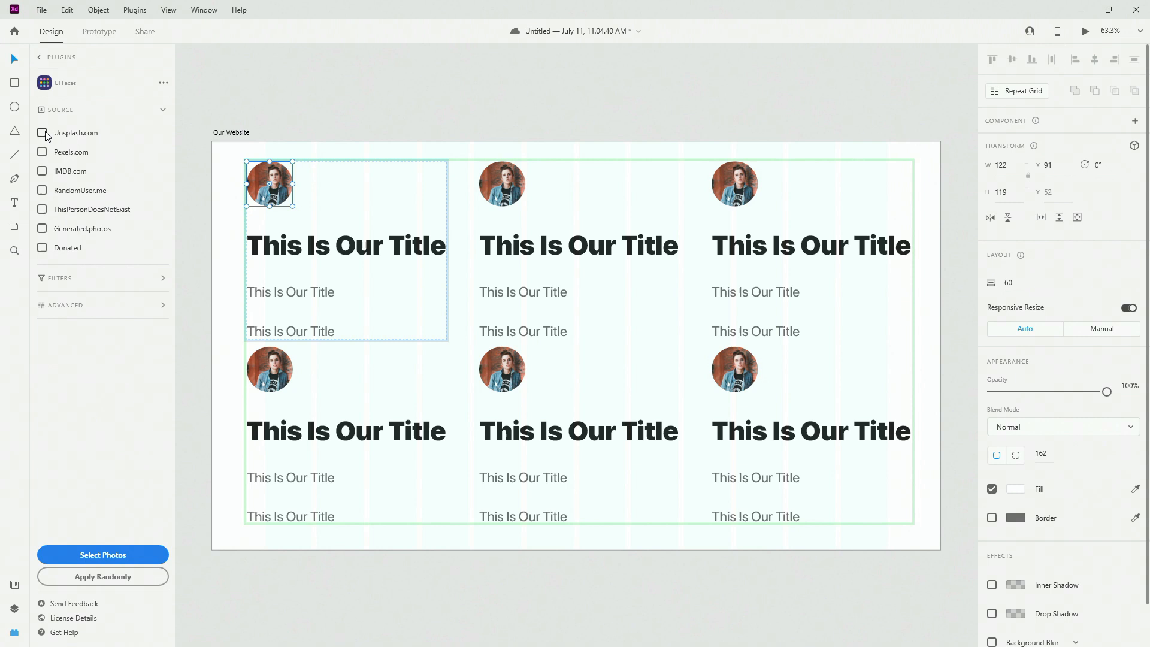
{"action": "left_click", "coordinate": [42, 133]}
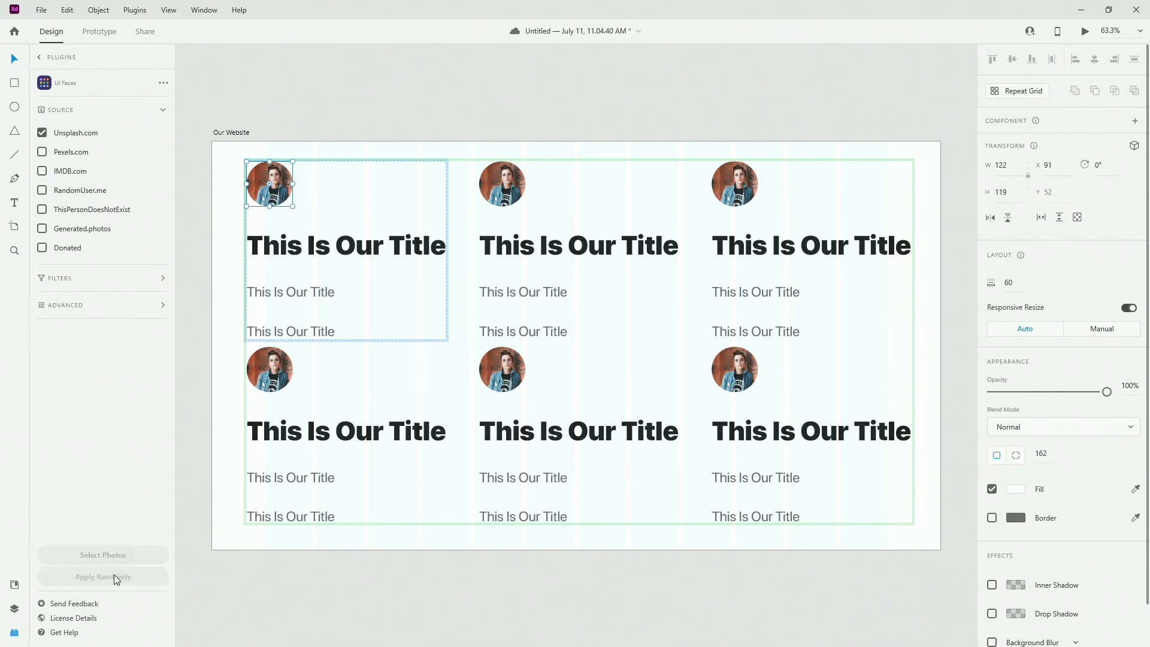
{"action": "left_click", "coordinate": [102, 577]}
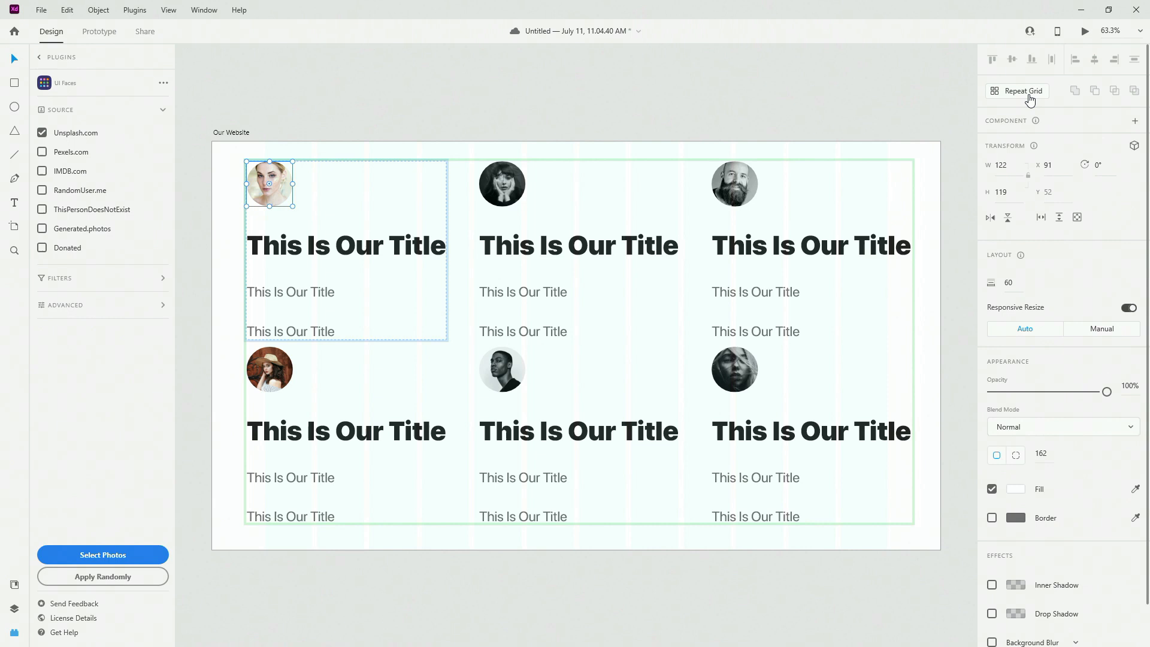
{"action": "mouse_move", "coordinate": [264, 170]}
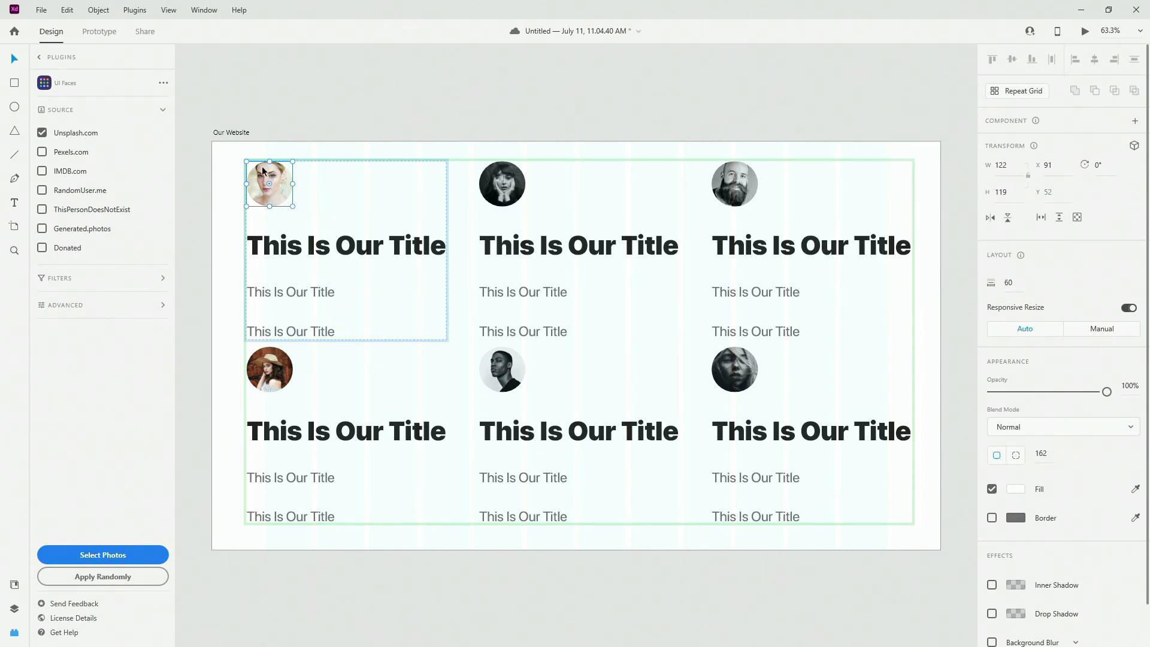
{"action": "mouse_move", "coordinate": [532, 176]}
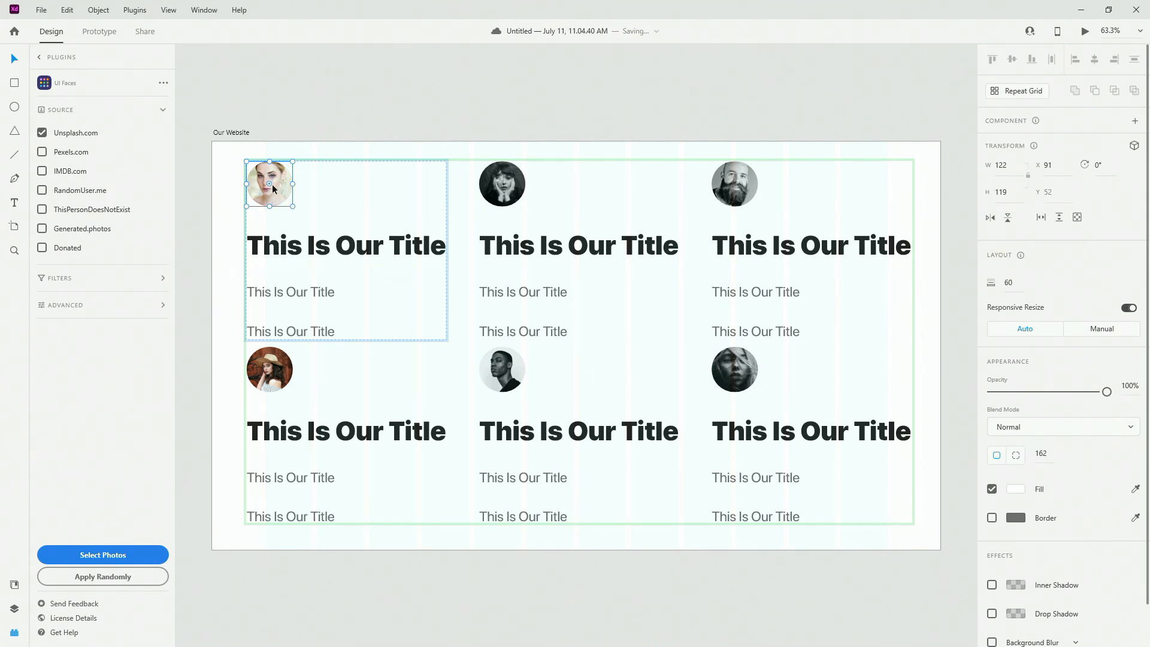
{"action": "mouse_move", "coordinate": [268, 370]}
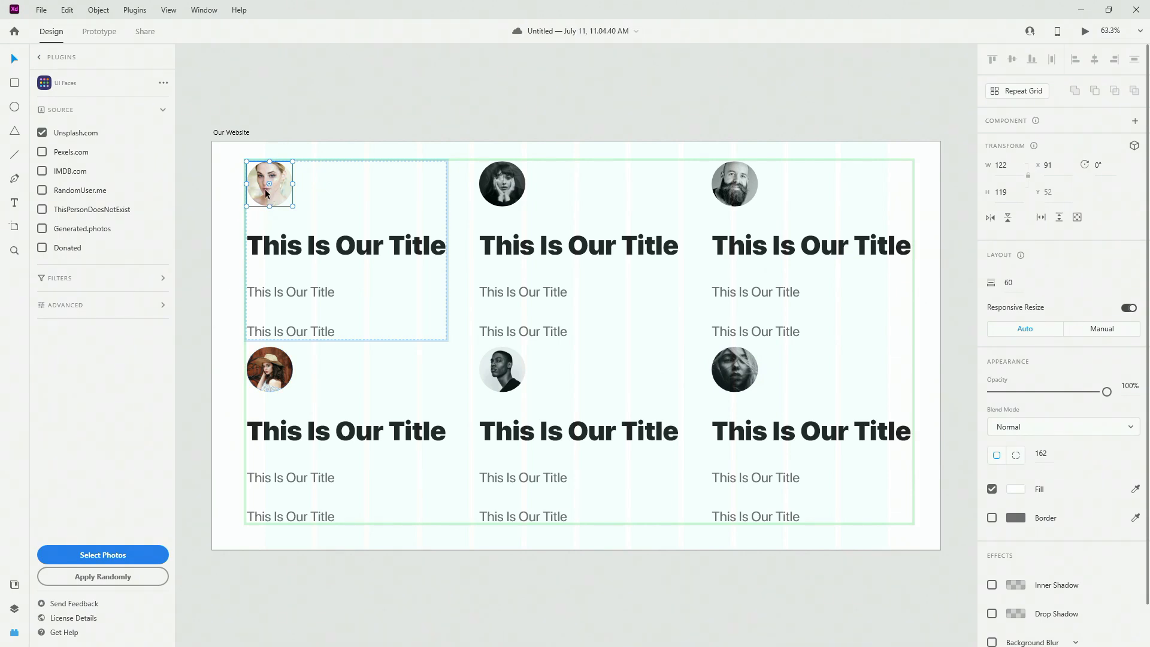
{"action": "mouse_move", "coordinate": [264, 189]}
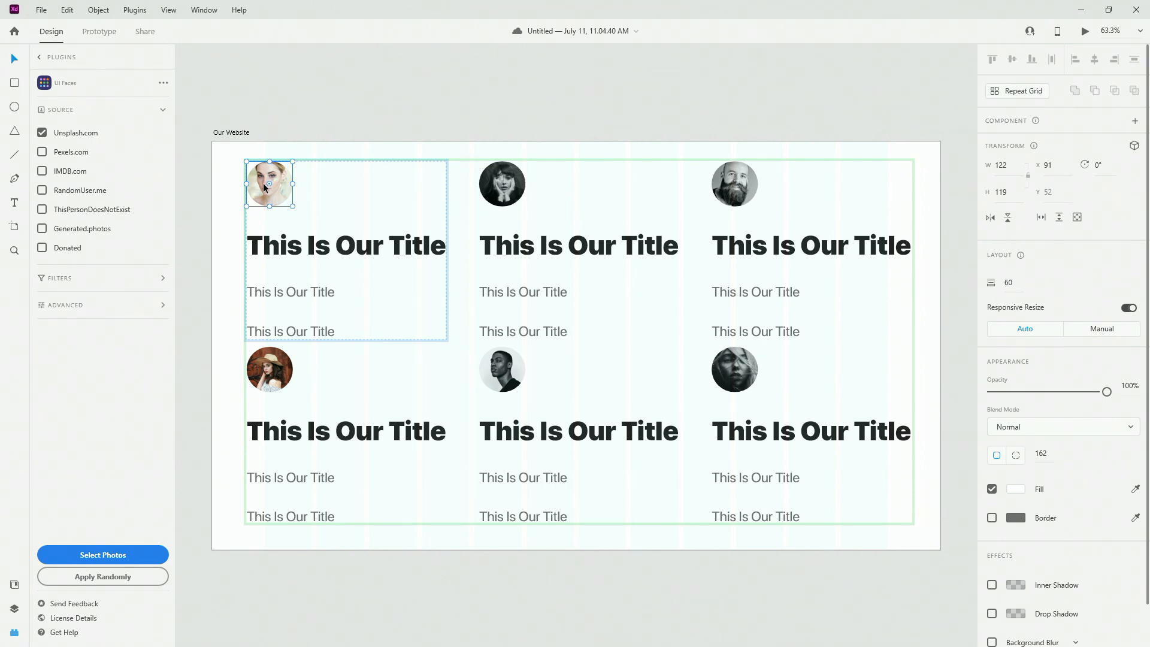
{"action": "mouse_move", "coordinate": [502, 193]}
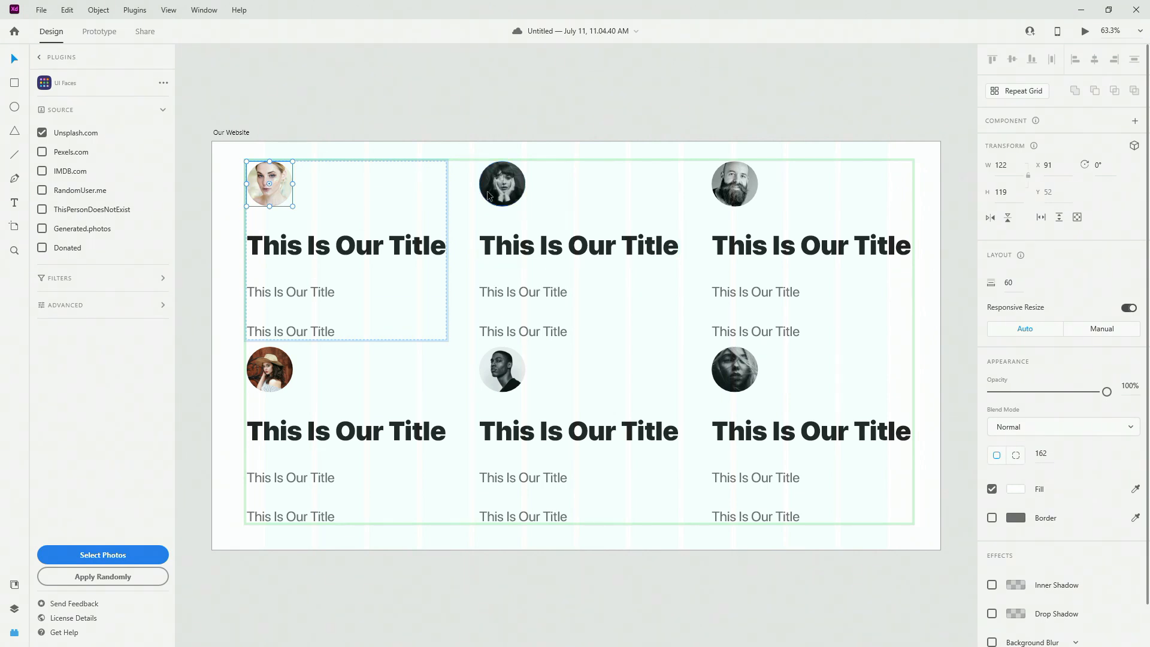
{"action": "mouse_move", "coordinate": [811, 225]}
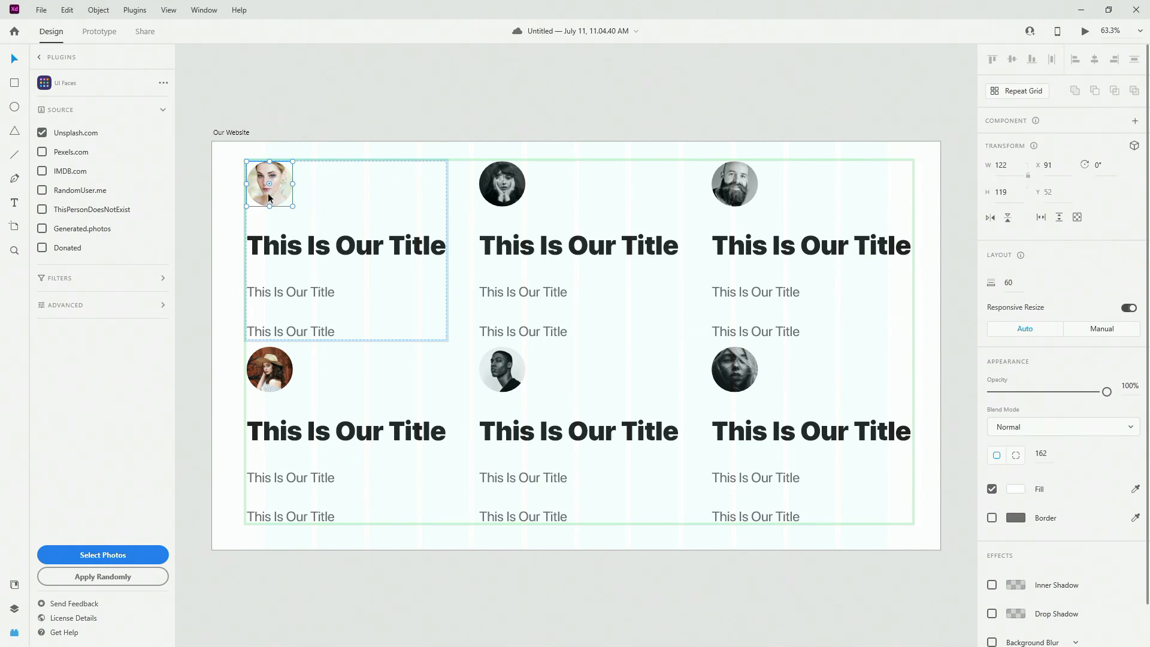
Step: Select the repeat grid and widen the gap between its two card rows
{"action": "left_click", "coordinate": [13, 609]}
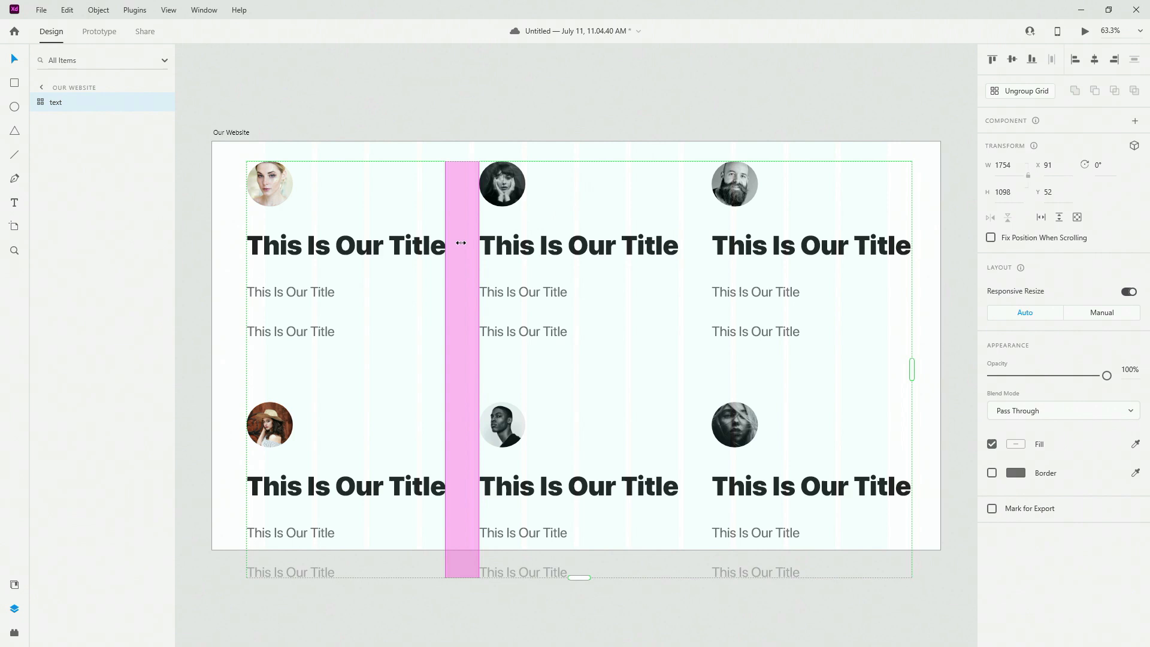
{"action": "left_click_drag", "start_coordinate": [461, 243], "coordinate": [565, 234]}
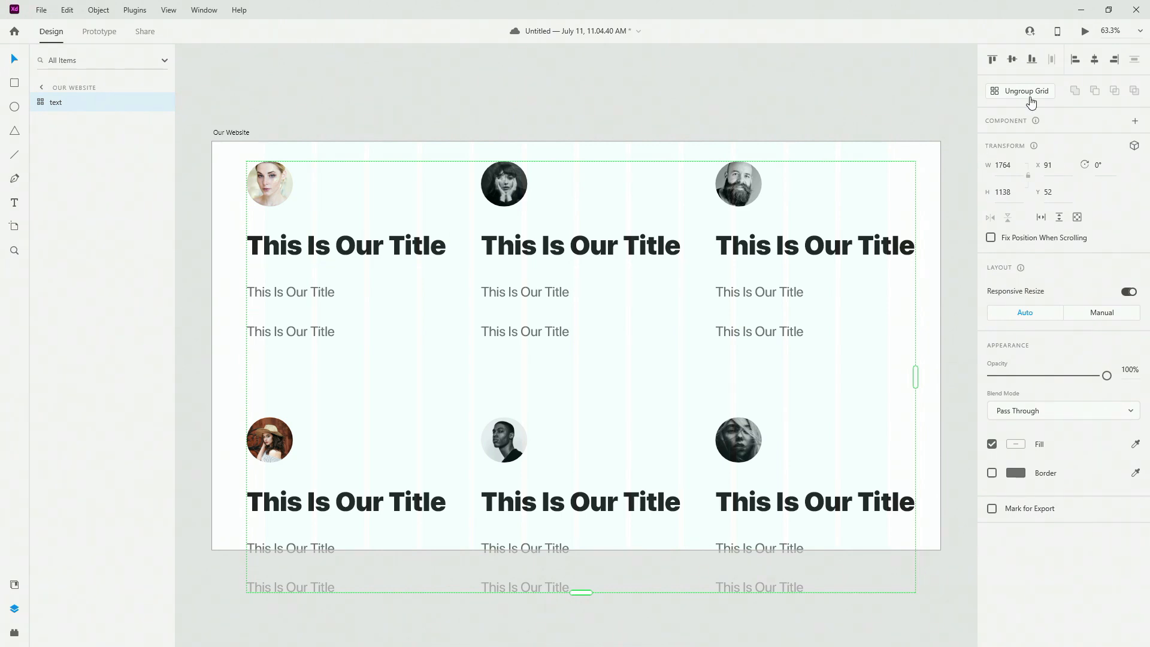
{"action": "mouse_move", "coordinate": [272, 182]}
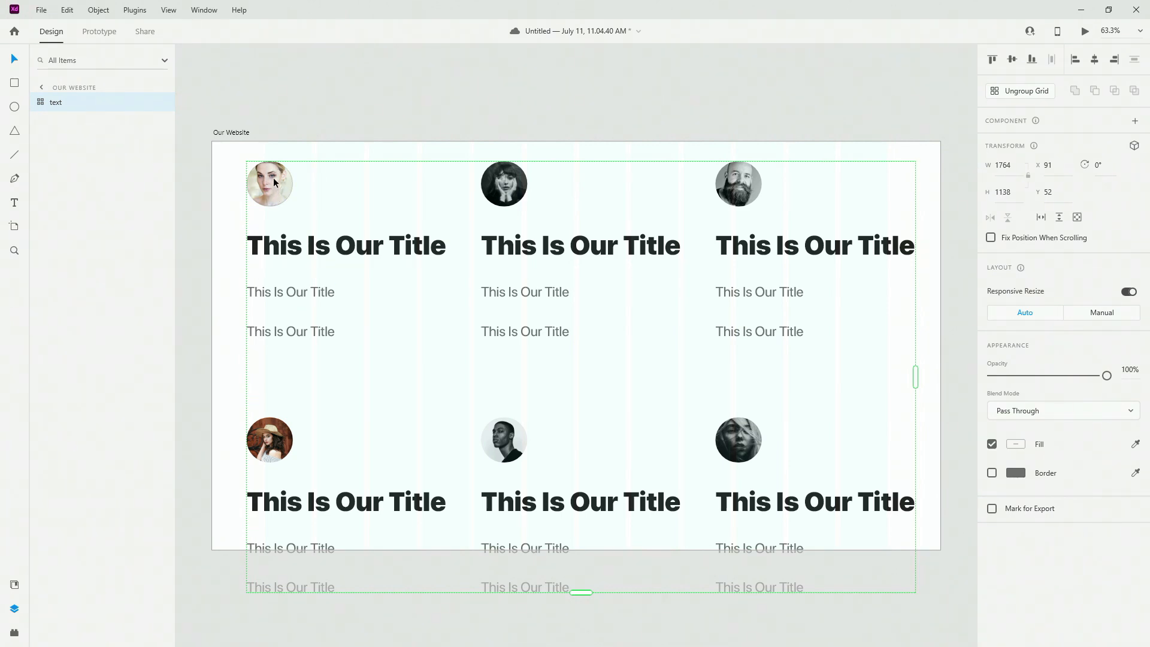